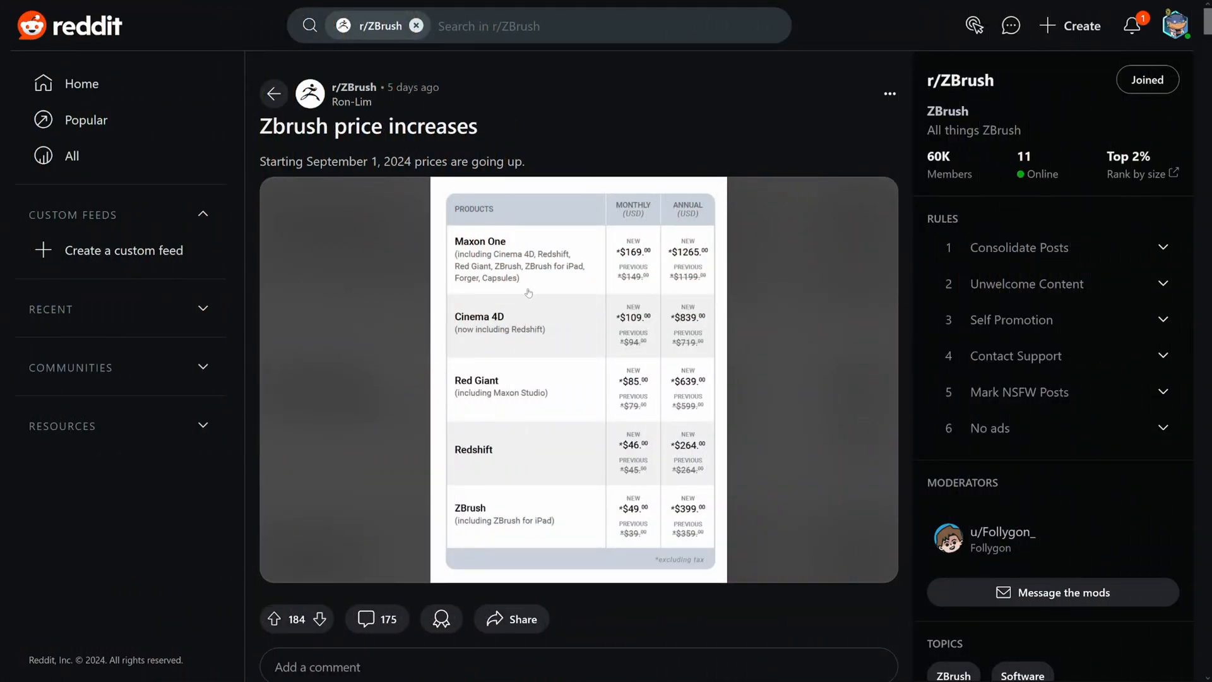
pyautogui.moveTo(564, 275)
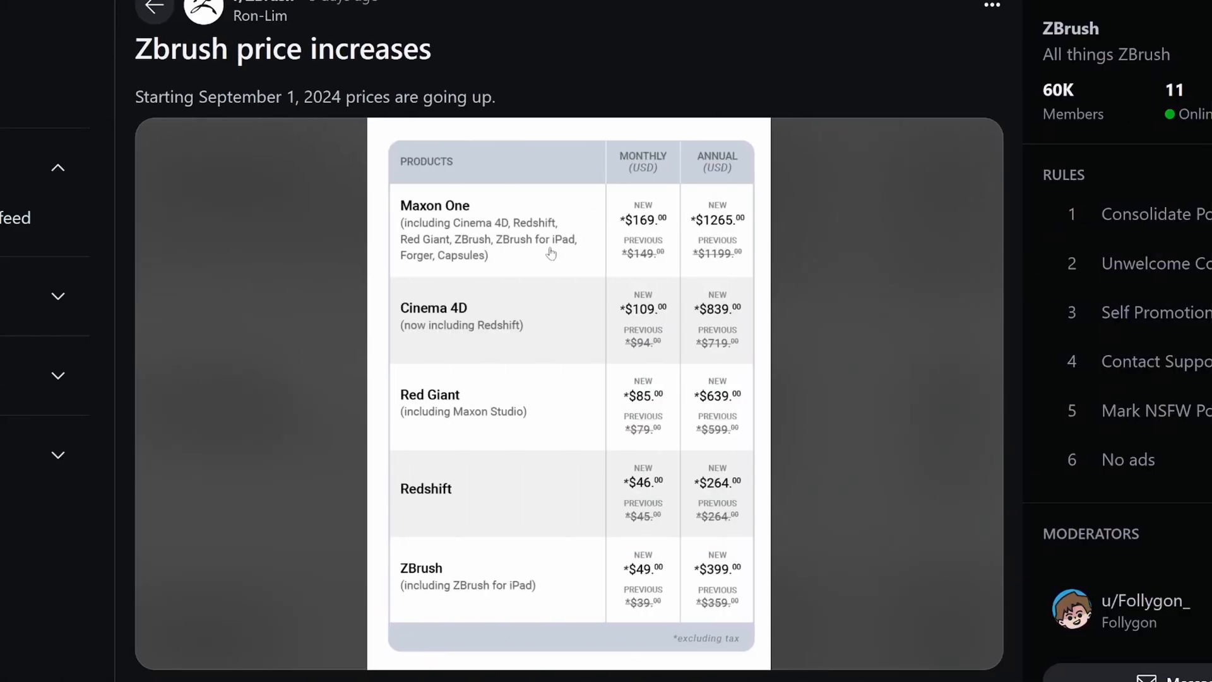
pyautogui.moveTo(517, 603)
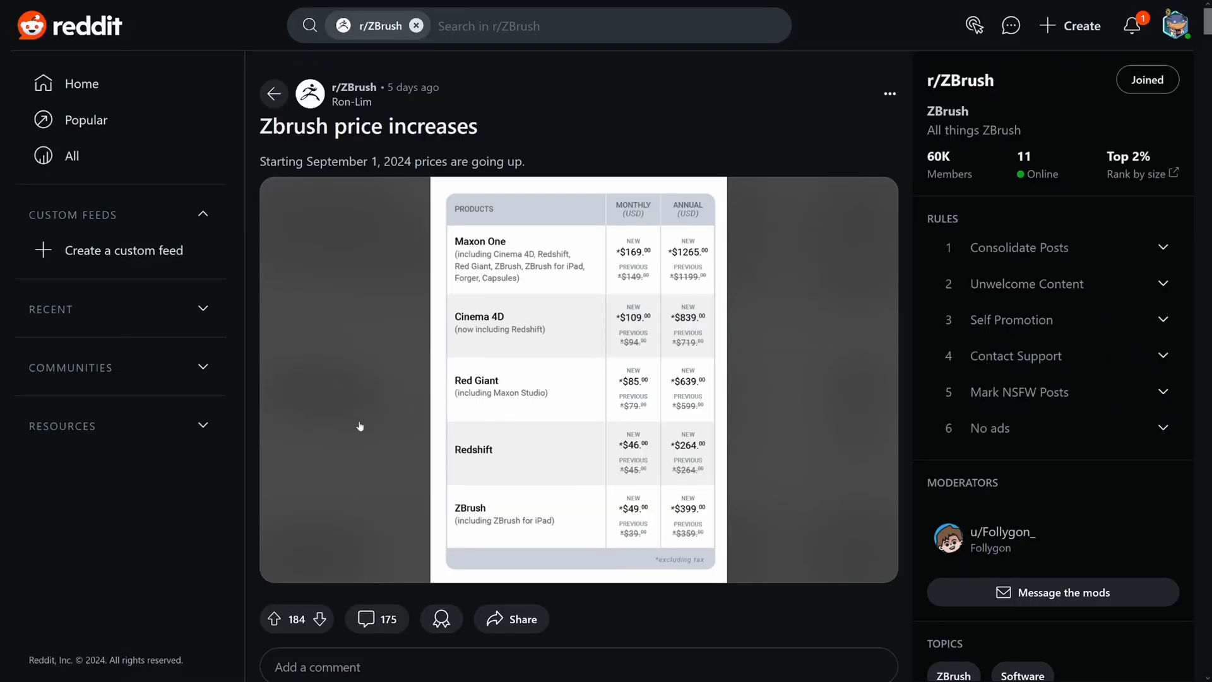
# - Enlarge the Maxon price table image from the r/ZBrush post and scroll around it
pyautogui.click(578, 379)
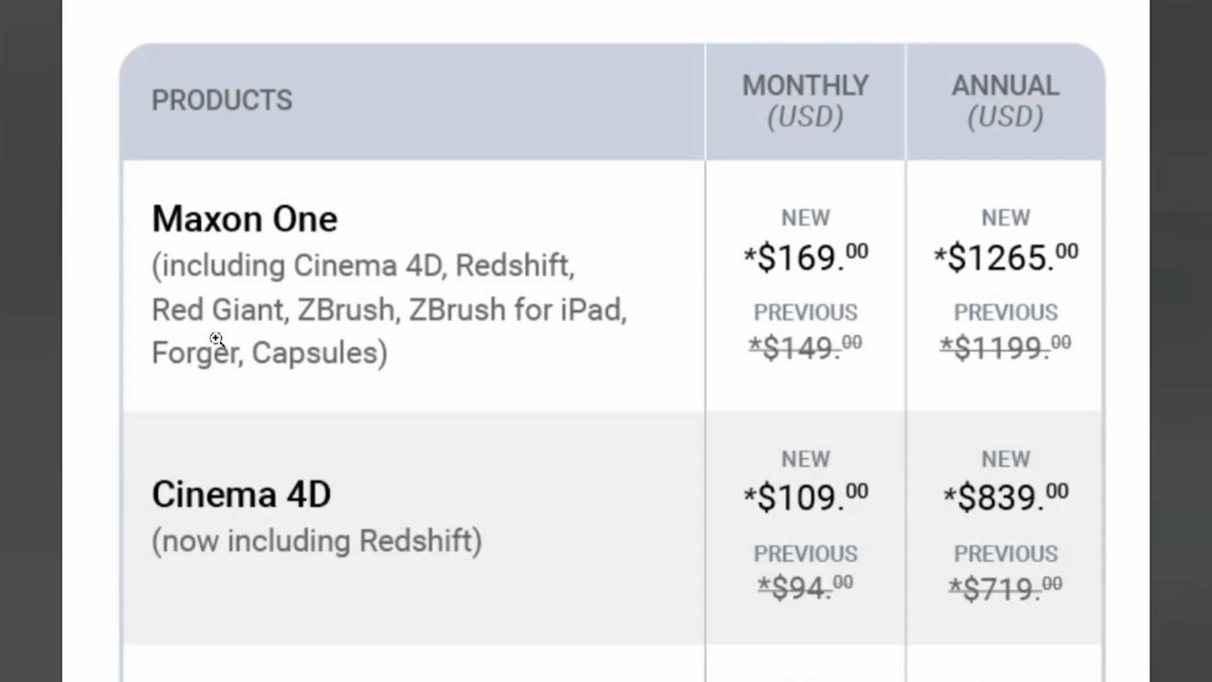
pyautogui.moveTo(367, 355)
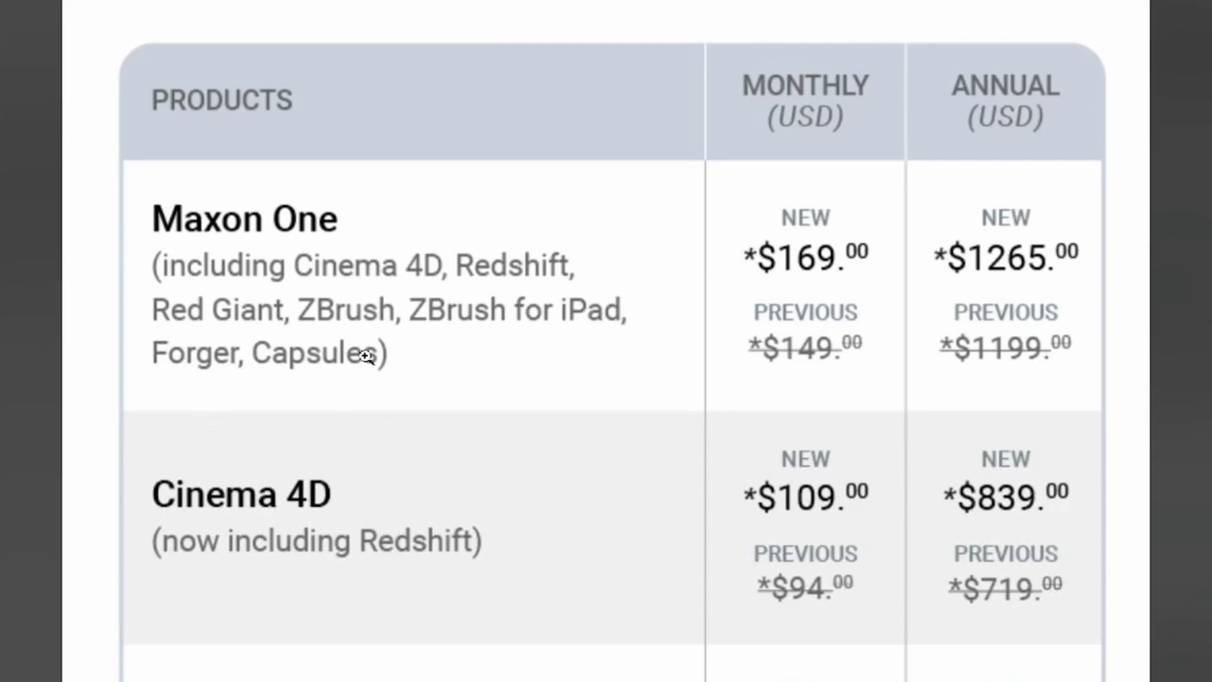
pyautogui.moveTo(410, 327)
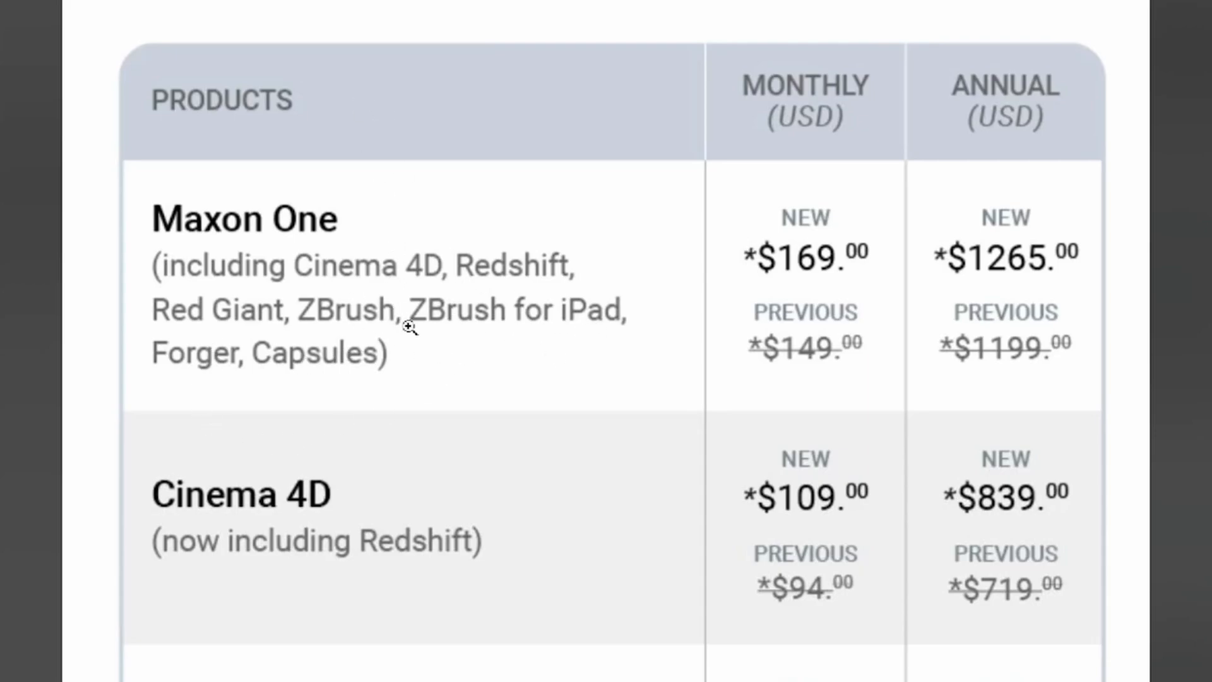
pyautogui.moveTo(1003, 364)
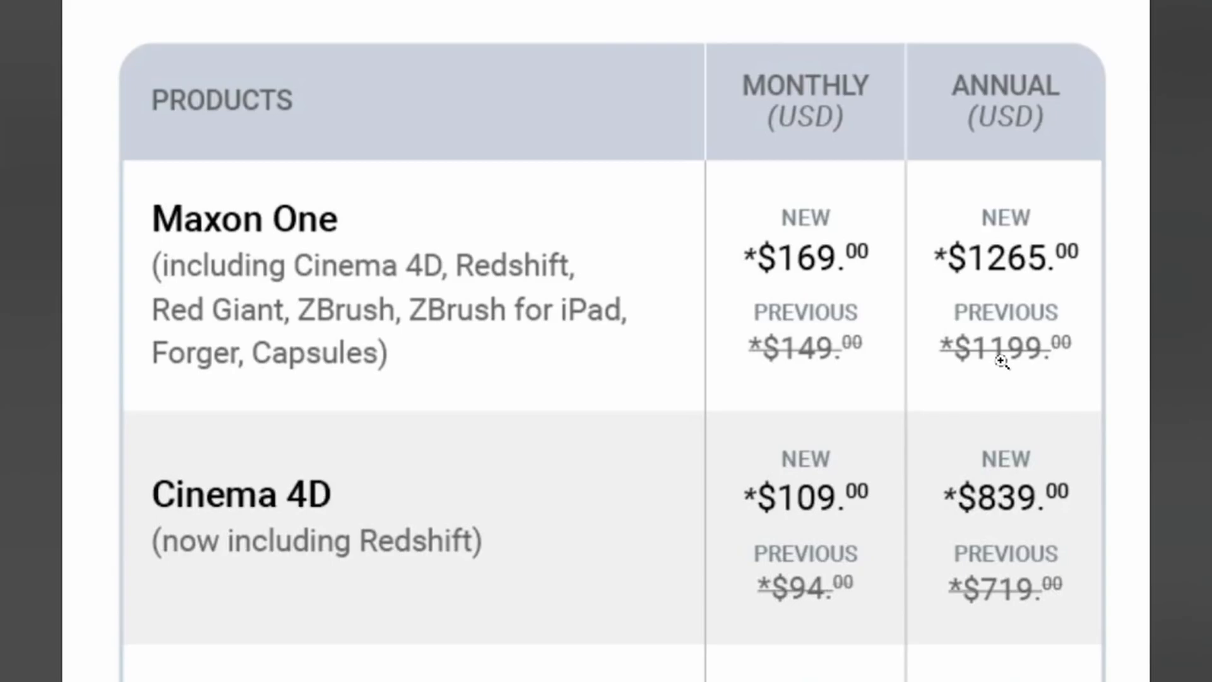
pyautogui.moveTo(1071, 369)
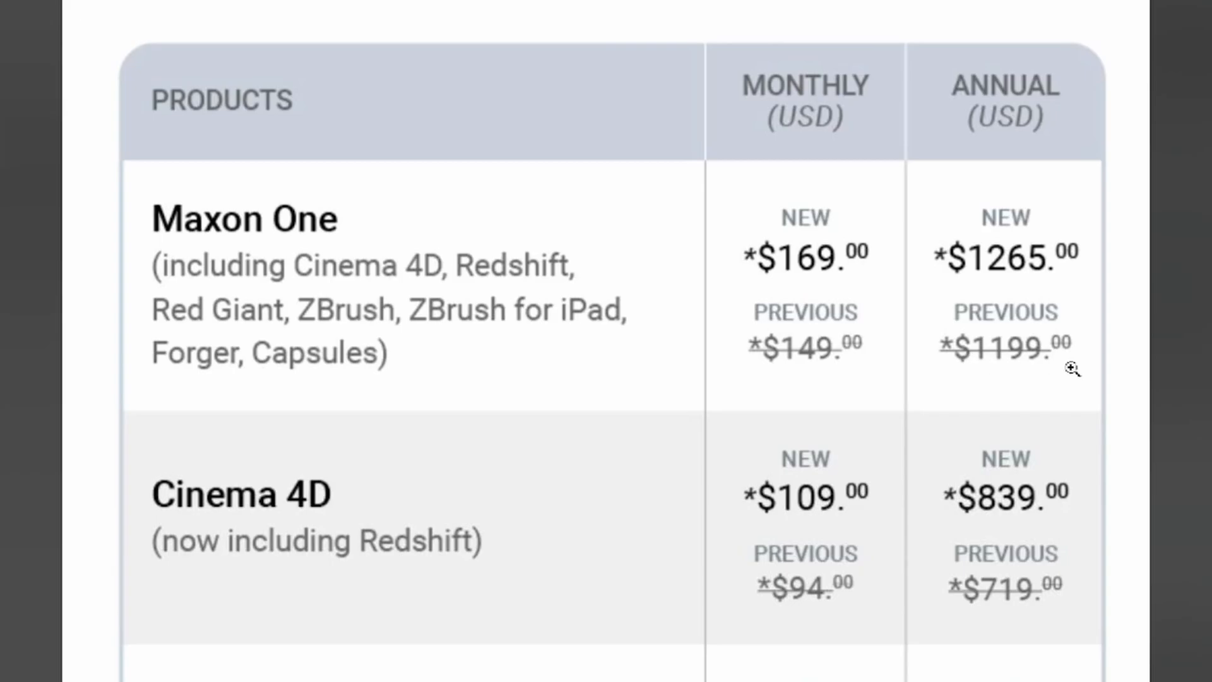
pyautogui.moveTo(493, 643)
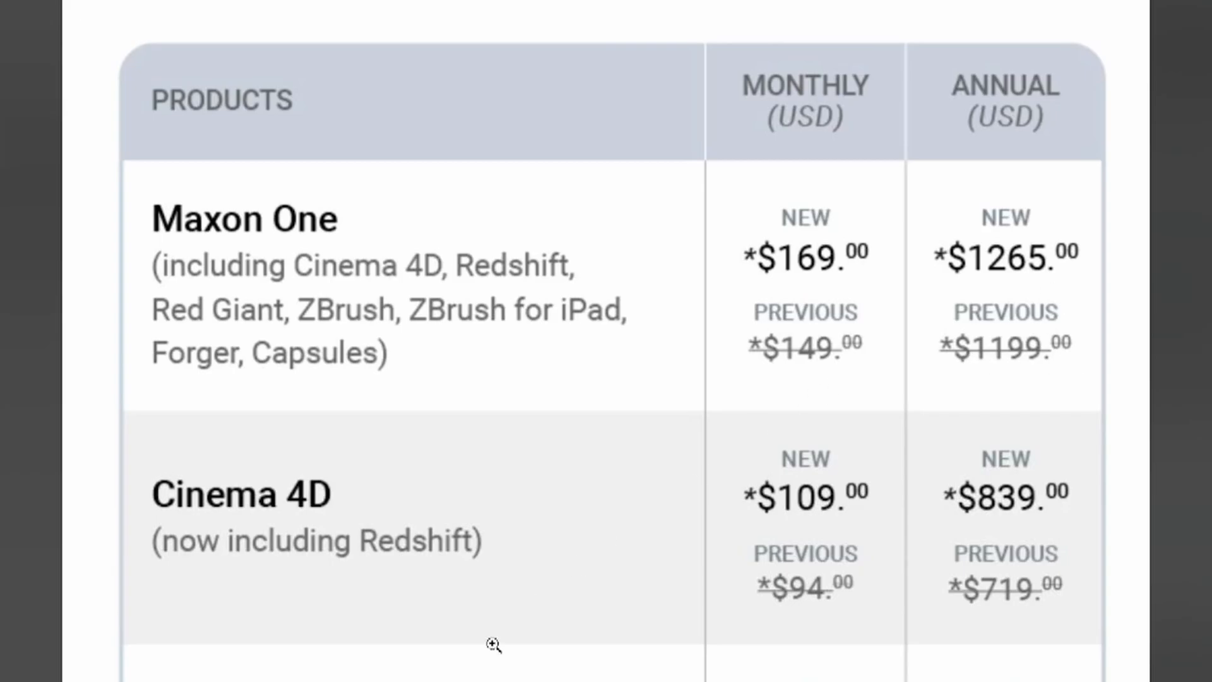
pyautogui.scroll(-3)
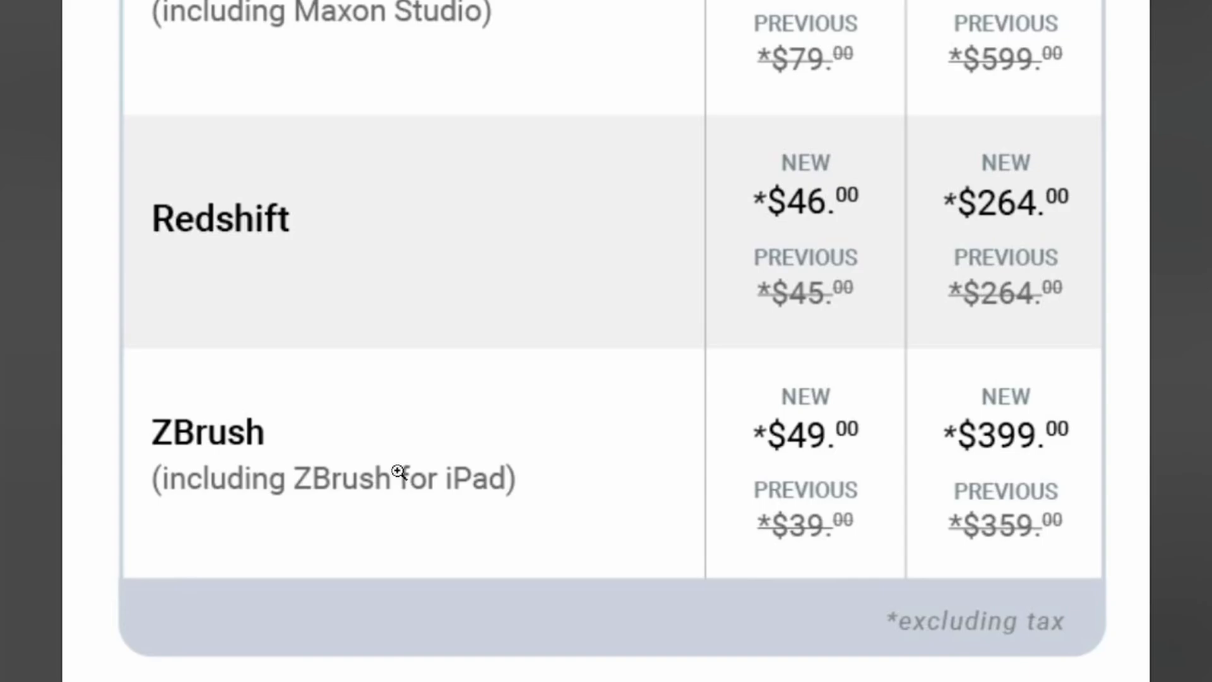
pyautogui.moveTo(963, 539)
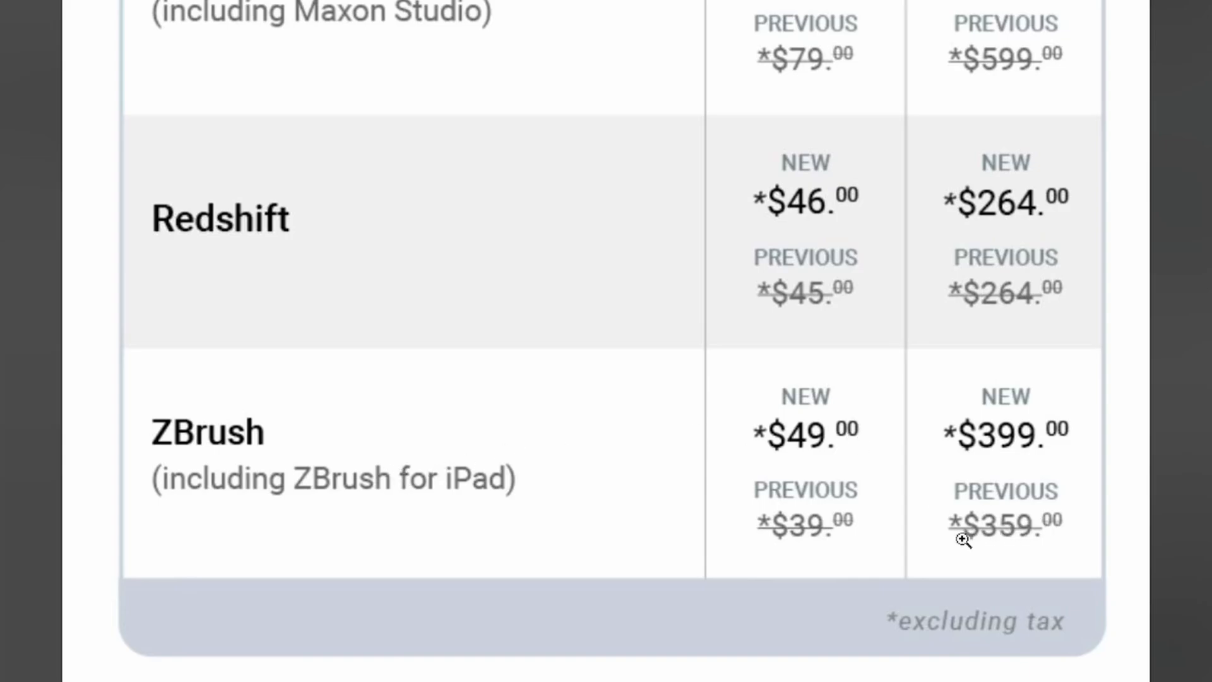
pyautogui.moveTo(1008, 452)
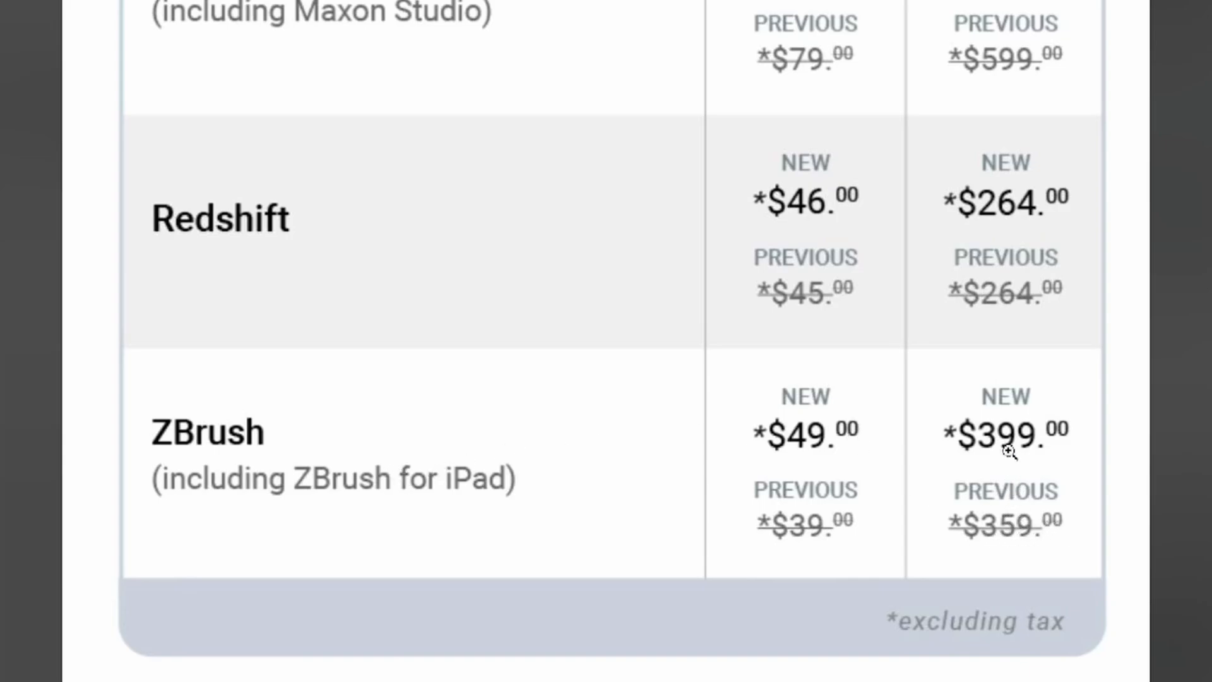
pyautogui.moveTo(368, 499)
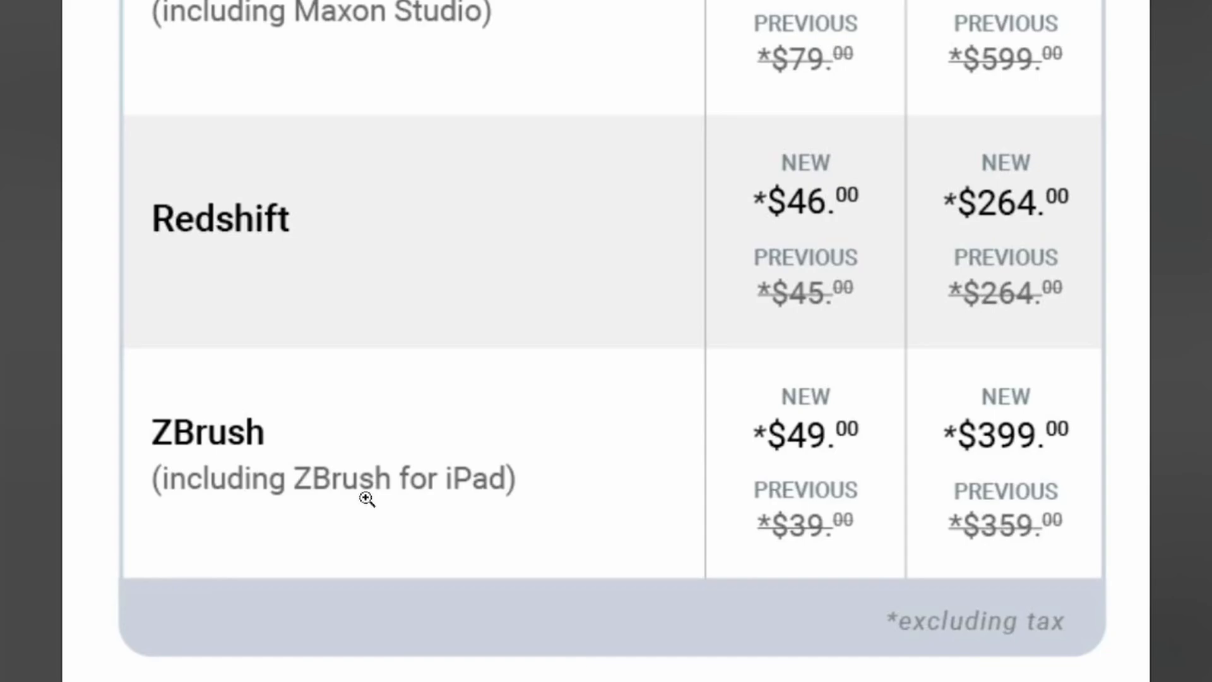
pyautogui.moveTo(864, 526)
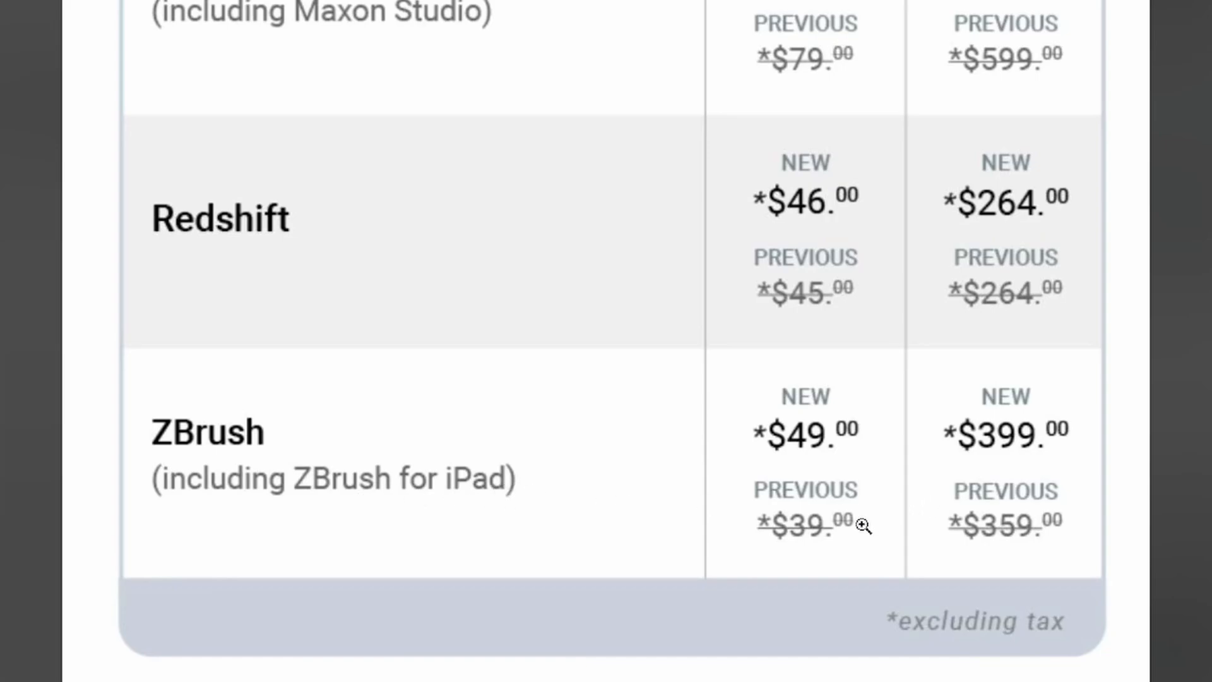
pyautogui.moveTo(788, 530)
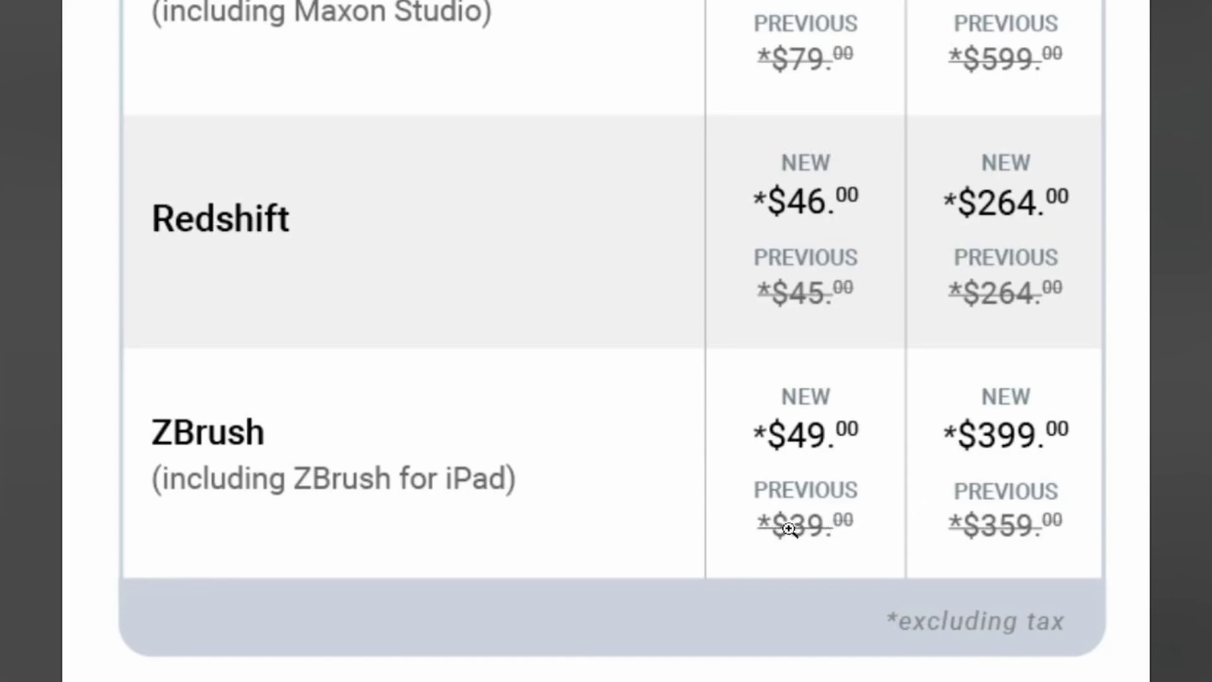
pyautogui.moveTo(822, 445)
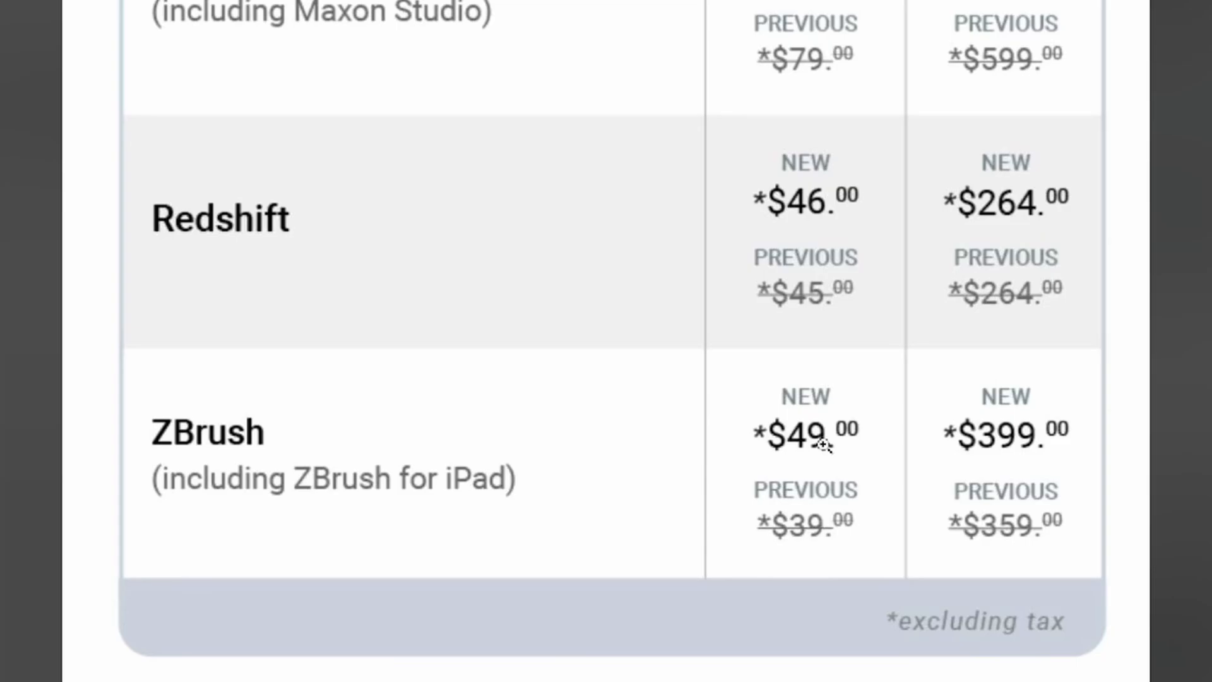
pyautogui.scroll(3)
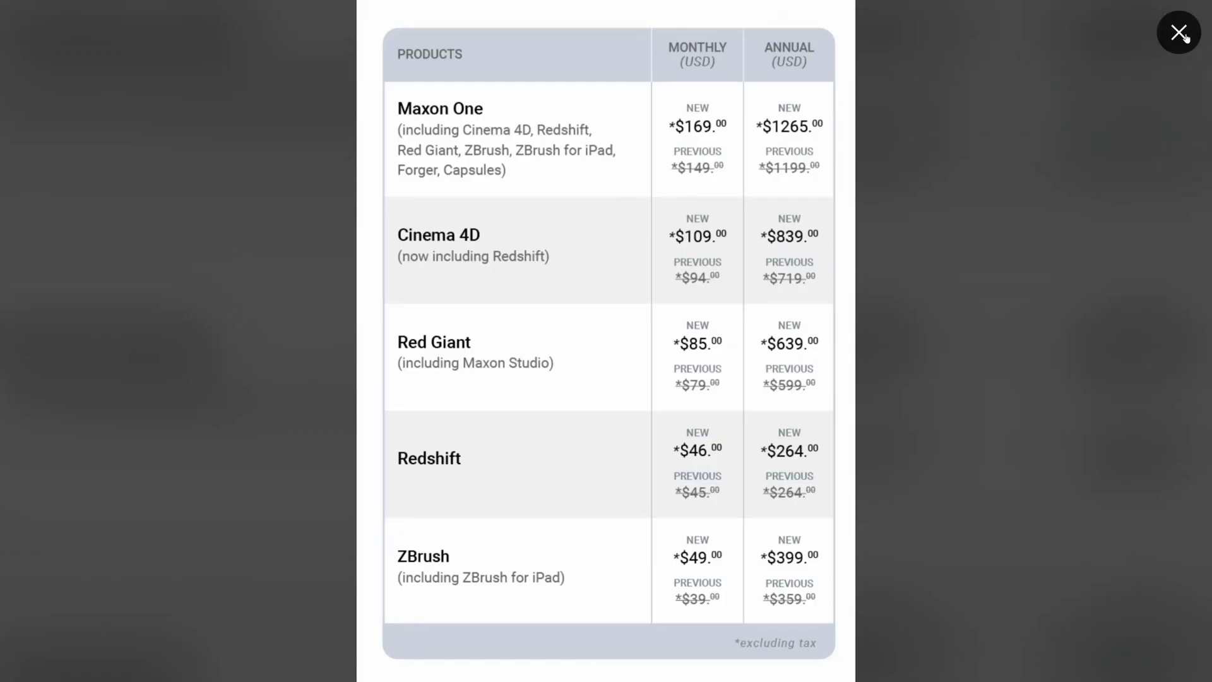
# - Close the price table and scroll the ZBrush for iPad page to 'Sculpt with Digital Clay'
pyautogui.click(1178, 32)
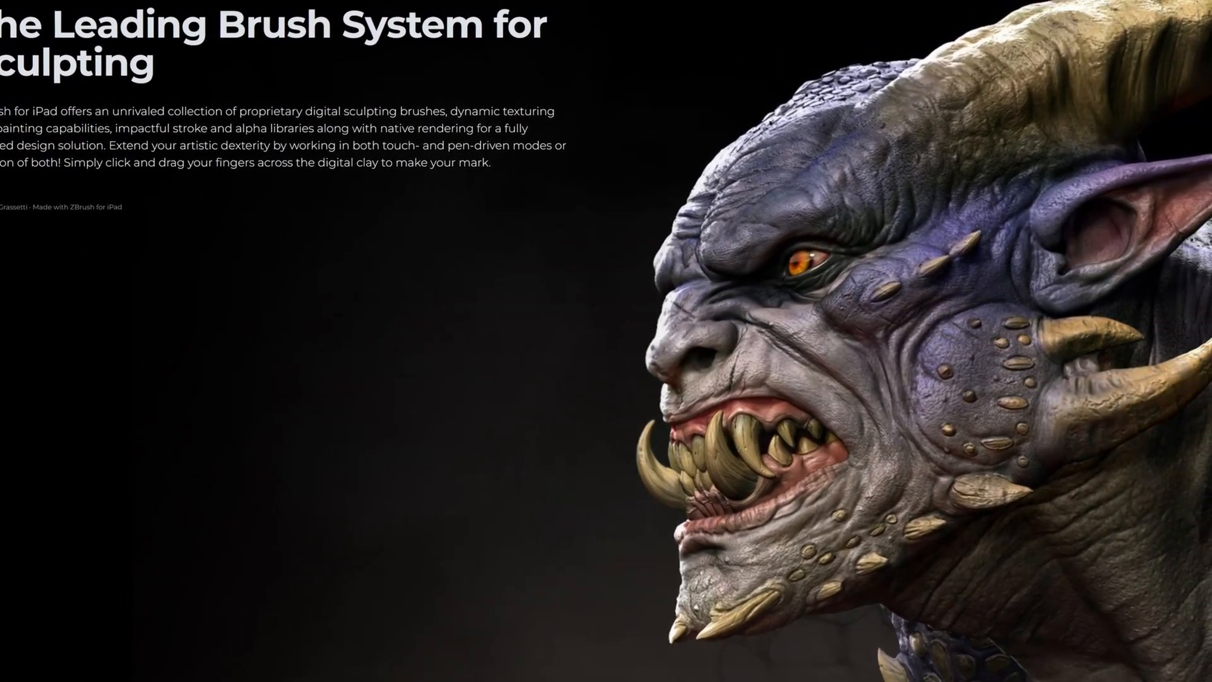
pyautogui.scroll(-3)
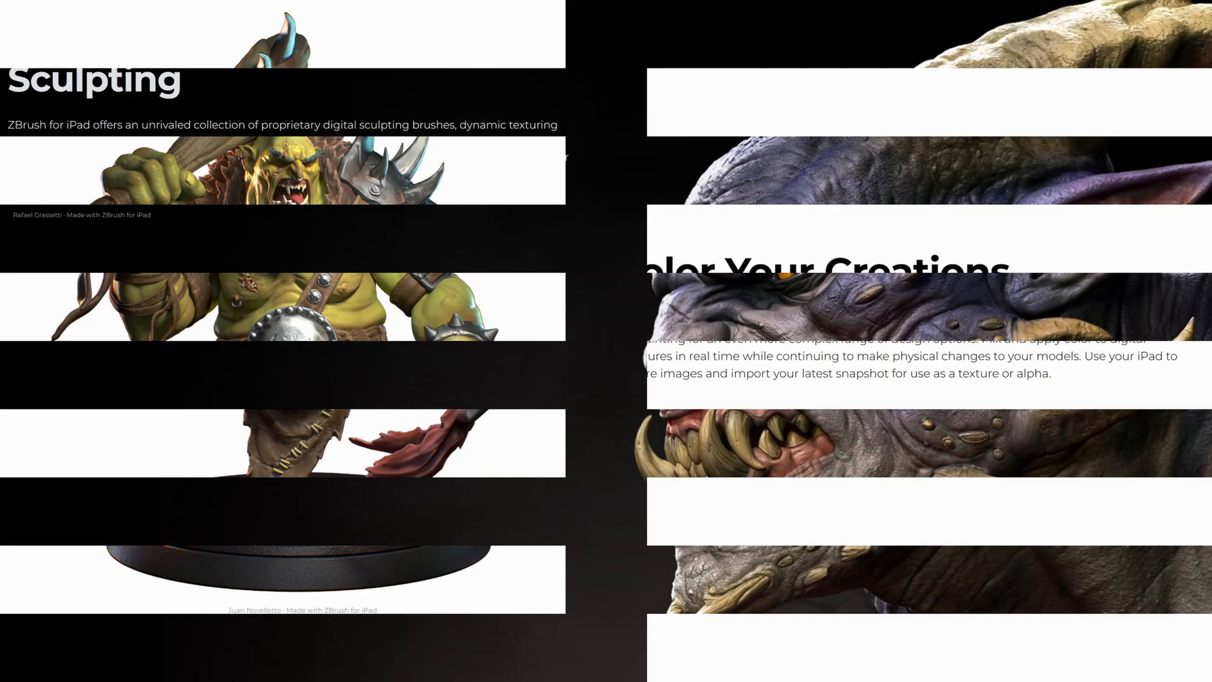
pyautogui.scroll(3)
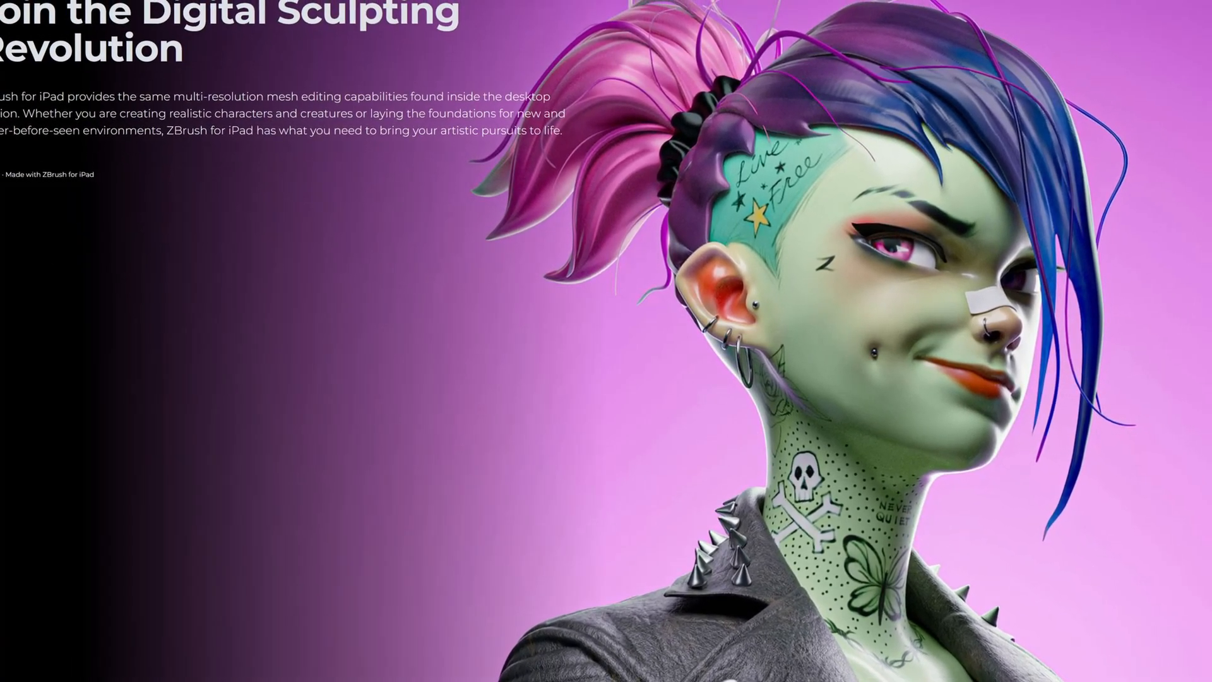
pyautogui.scroll(-3)
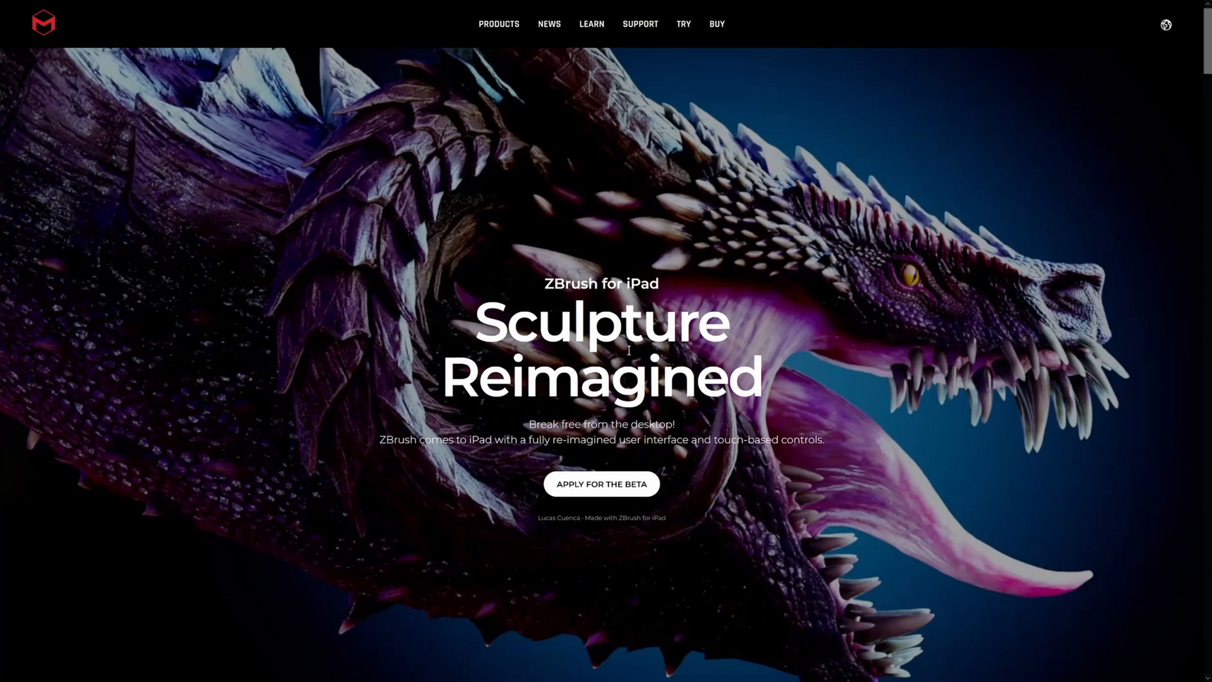
pyautogui.scroll(-3)
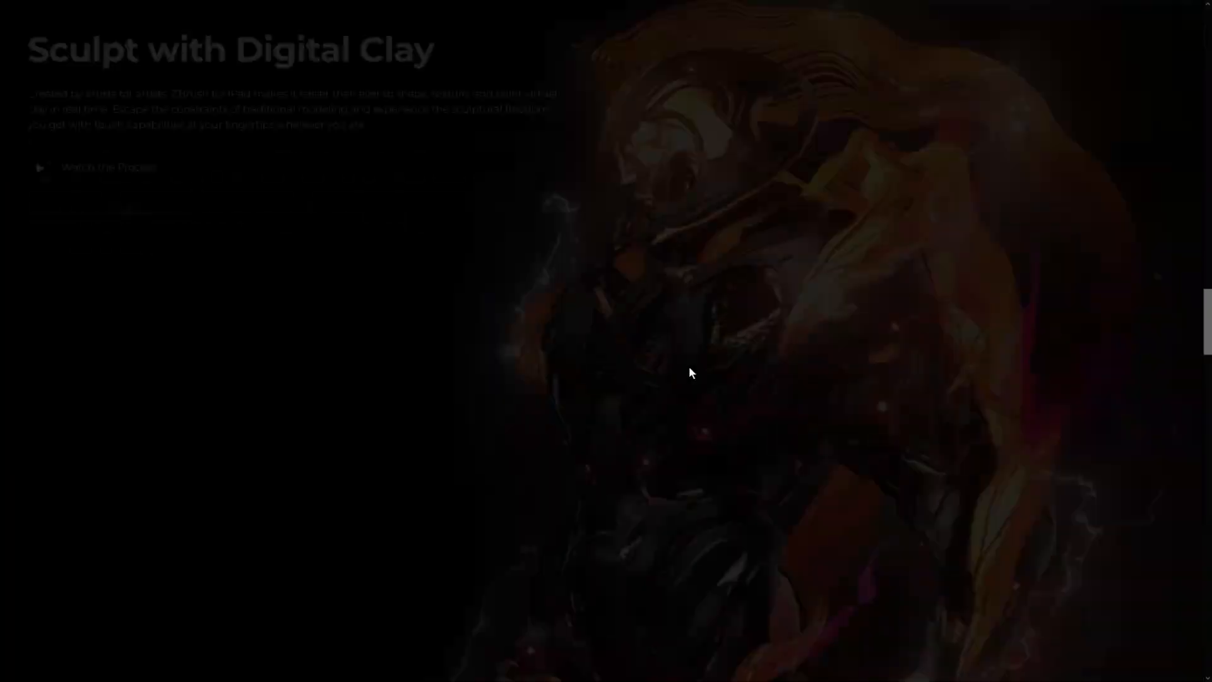
# - Scroll to the redesign FAQ answer and highlight the phrase 'every feature' twice
pyautogui.scroll(-3)
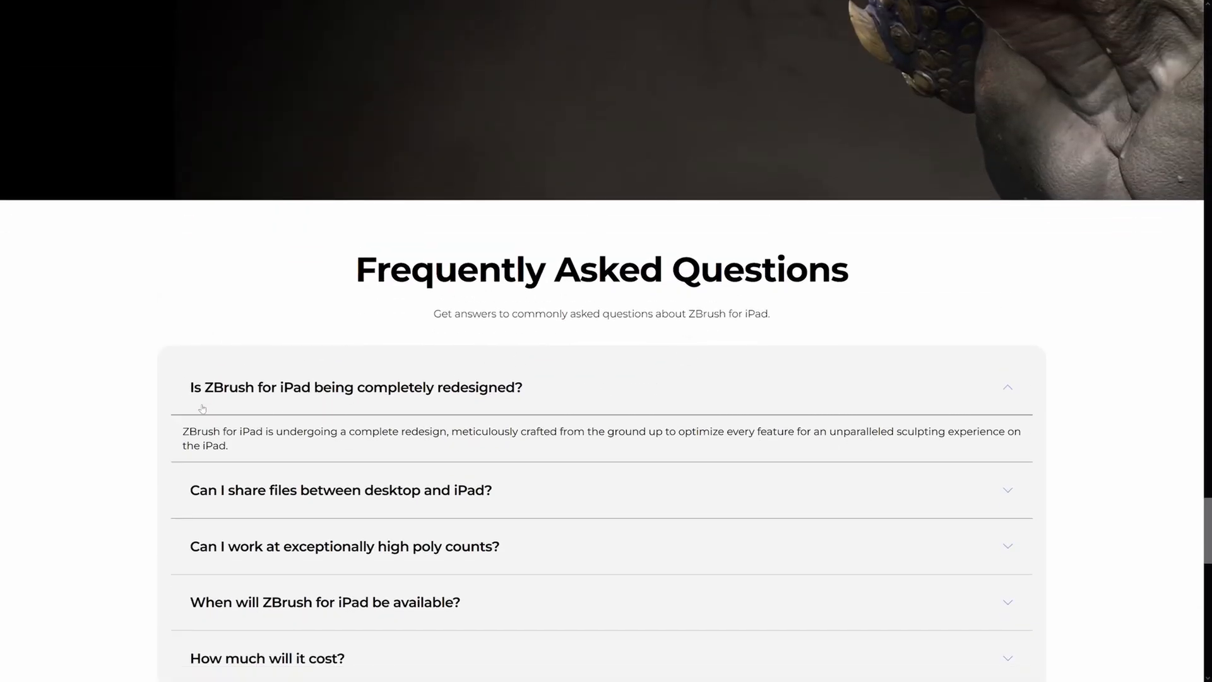
pyautogui.moveTo(457, 402)
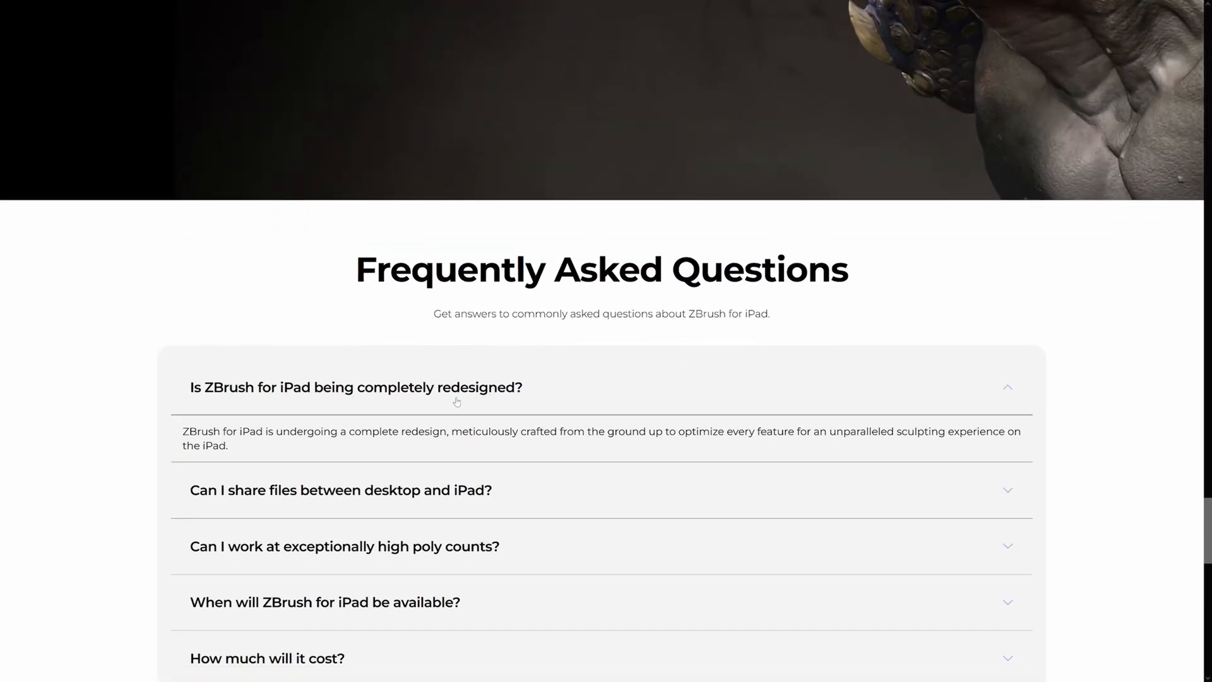
pyautogui.scroll(-3)
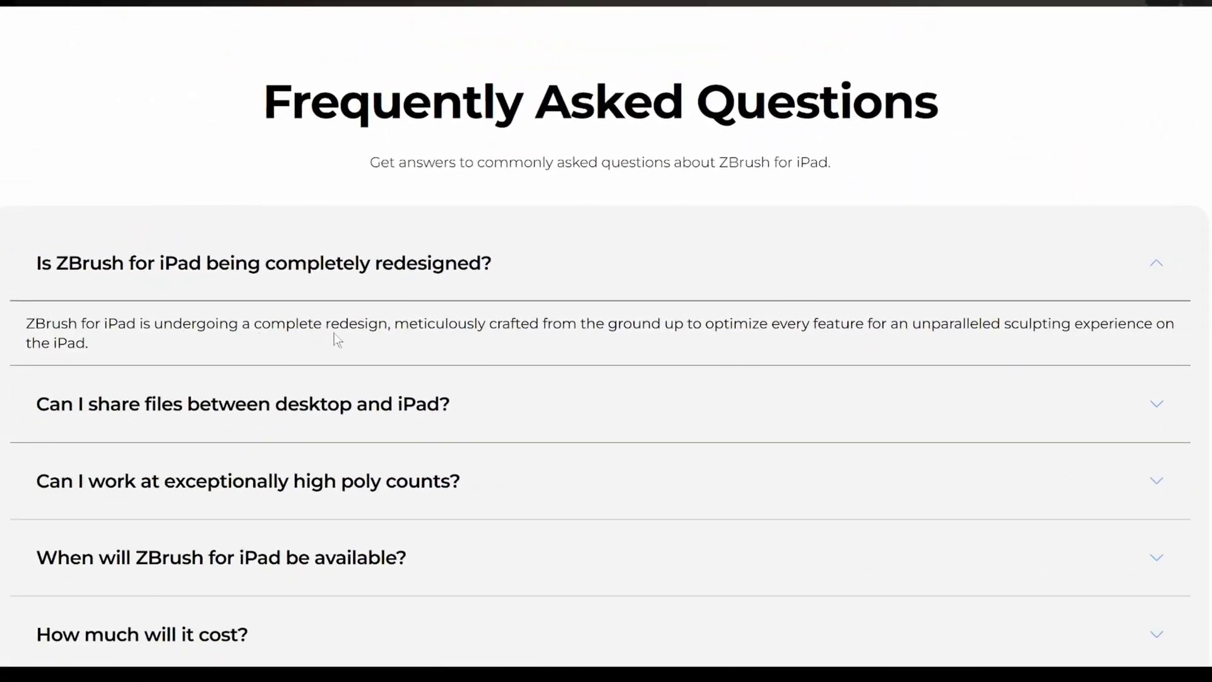
pyautogui.moveTo(642, 324)
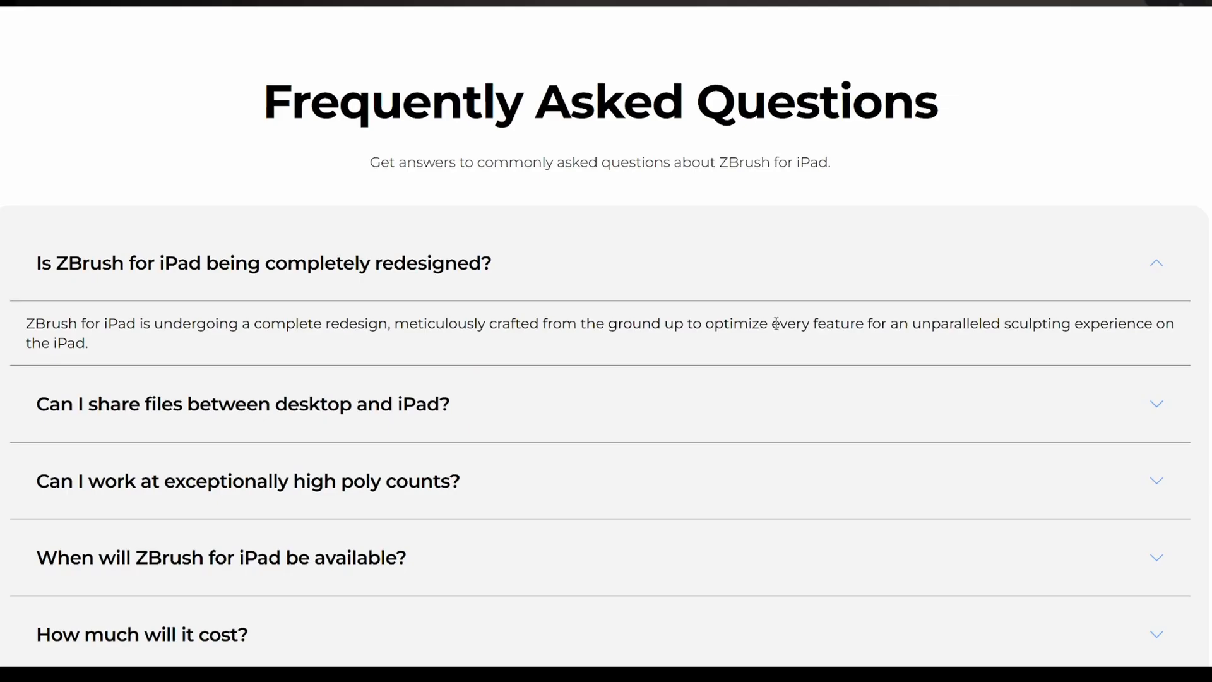
pyautogui.doubleClick(777, 324)
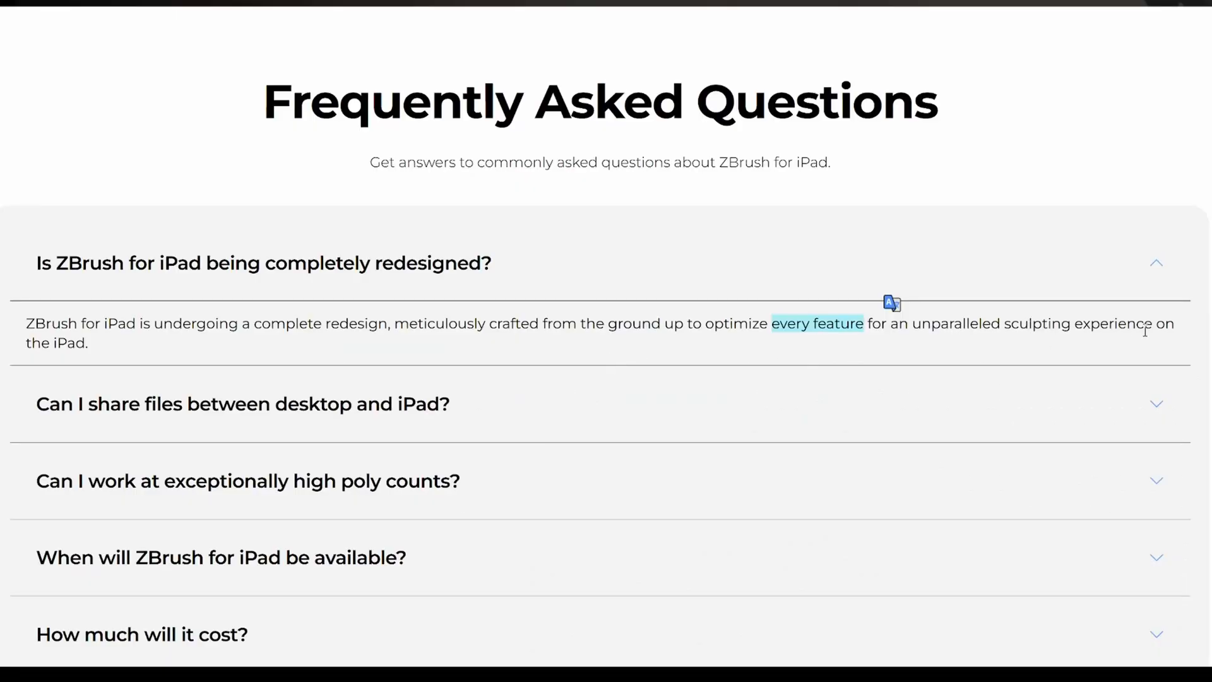
pyautogui.moveTo(330, 355)
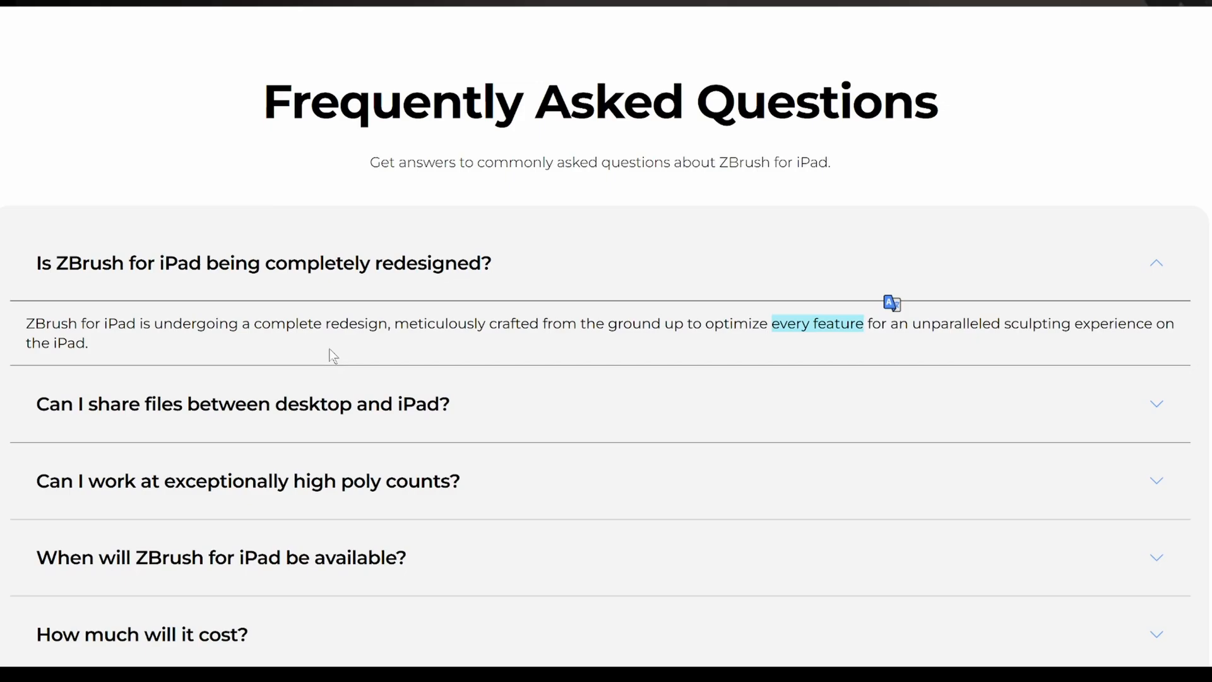
pyautogui.scroll(3)
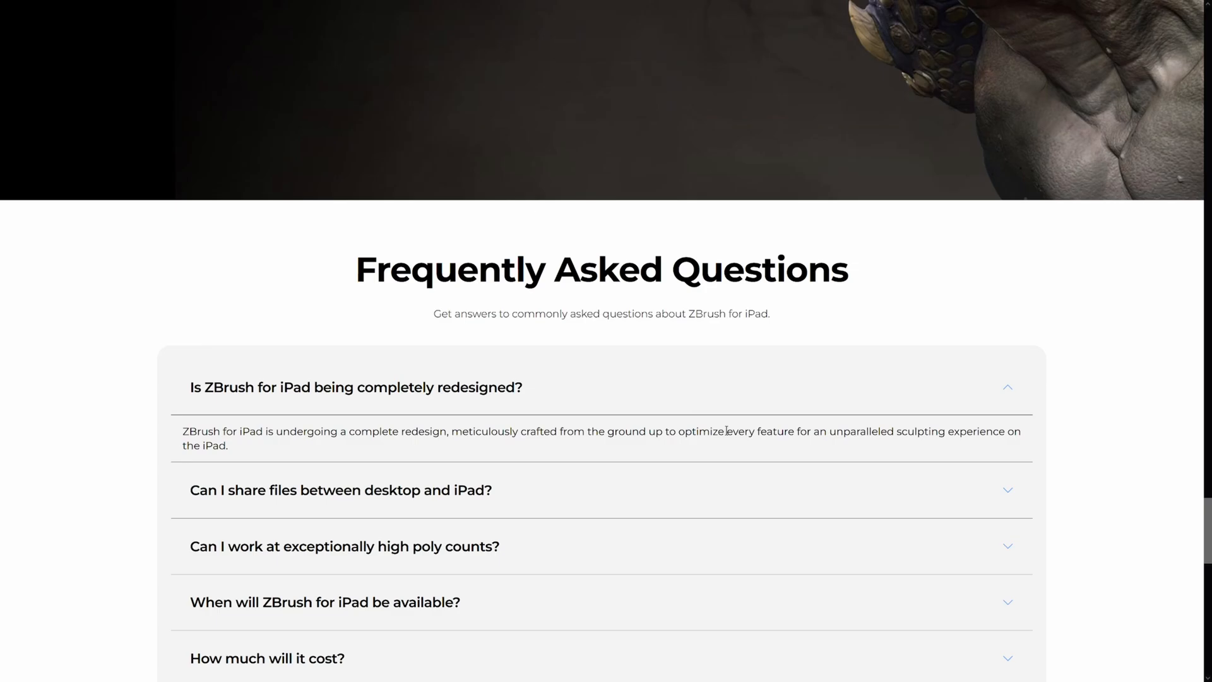
pyautogui.doubleClick(759, 432)
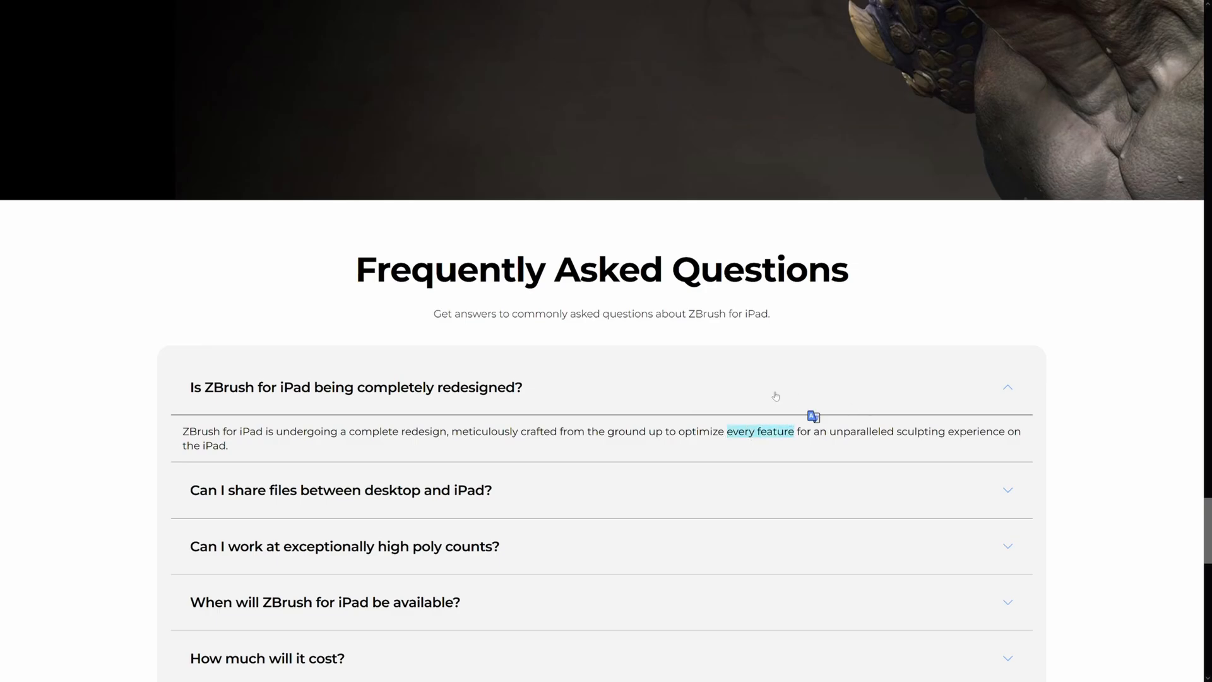
# - Scroll through the Sculpting on the Go gallery to Join the Digital Sculpting Revolution
pyautogui.scroll(3)
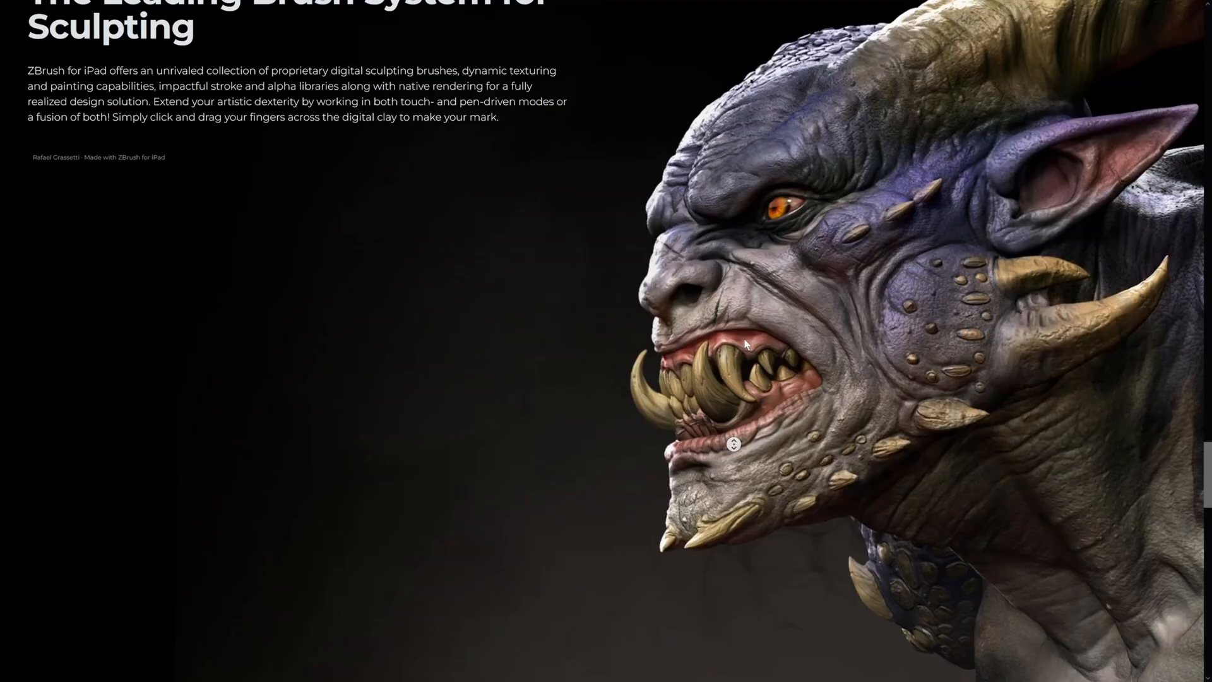
pyautogui.scroll(-3)
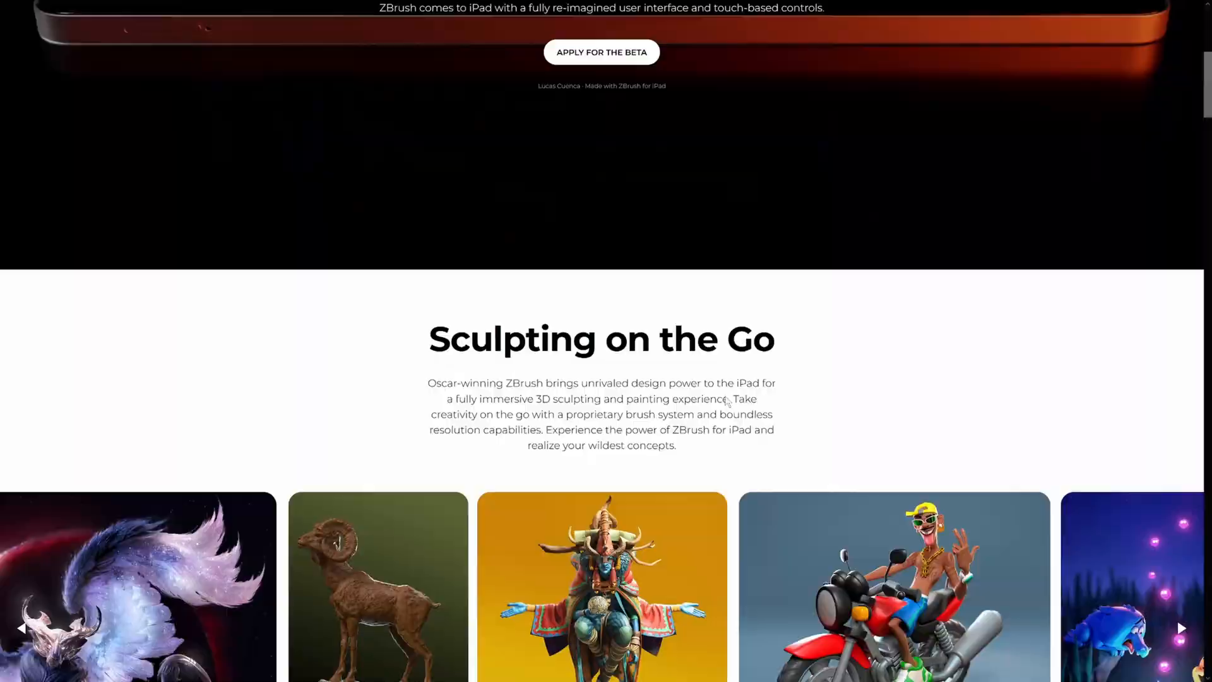
pyautogui.scroll(3)
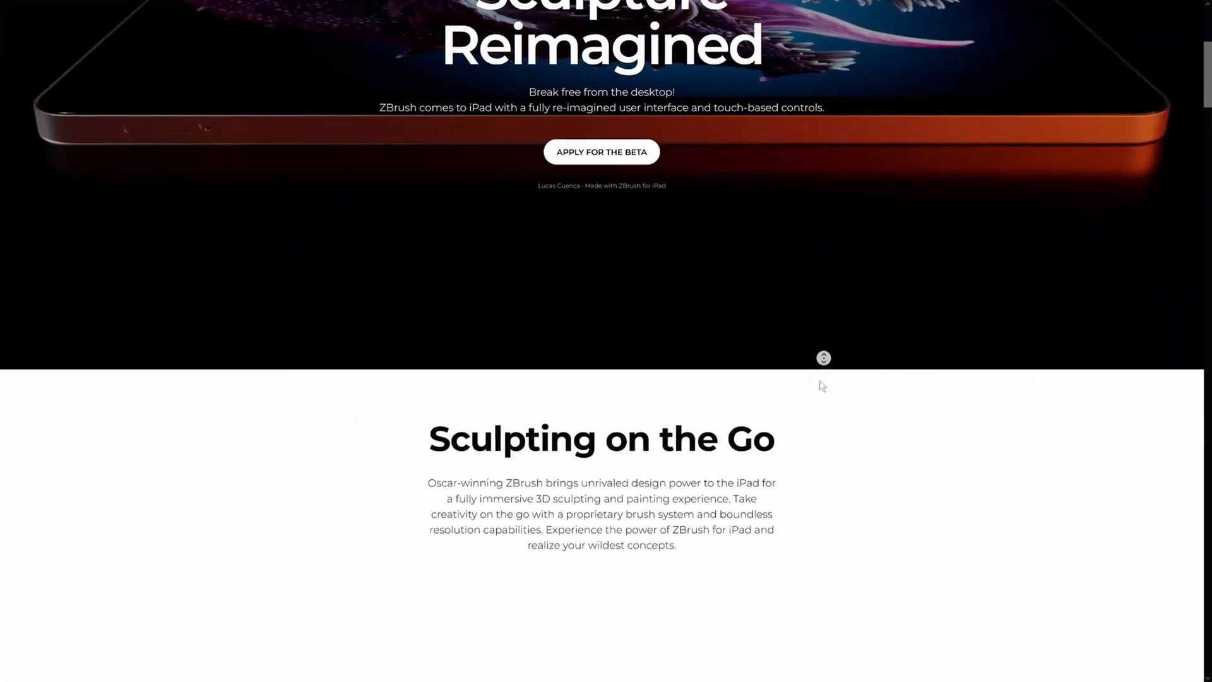
pyautogui.scroll(-3)
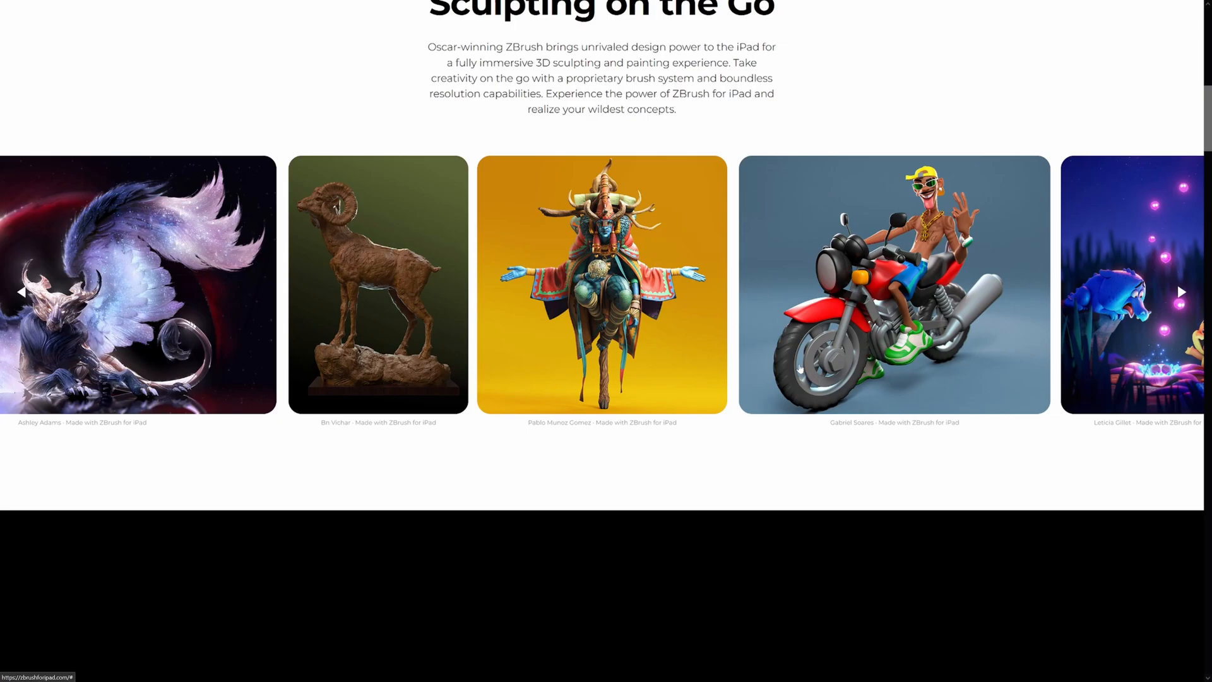
pyautogui.moveTo(781, 421)
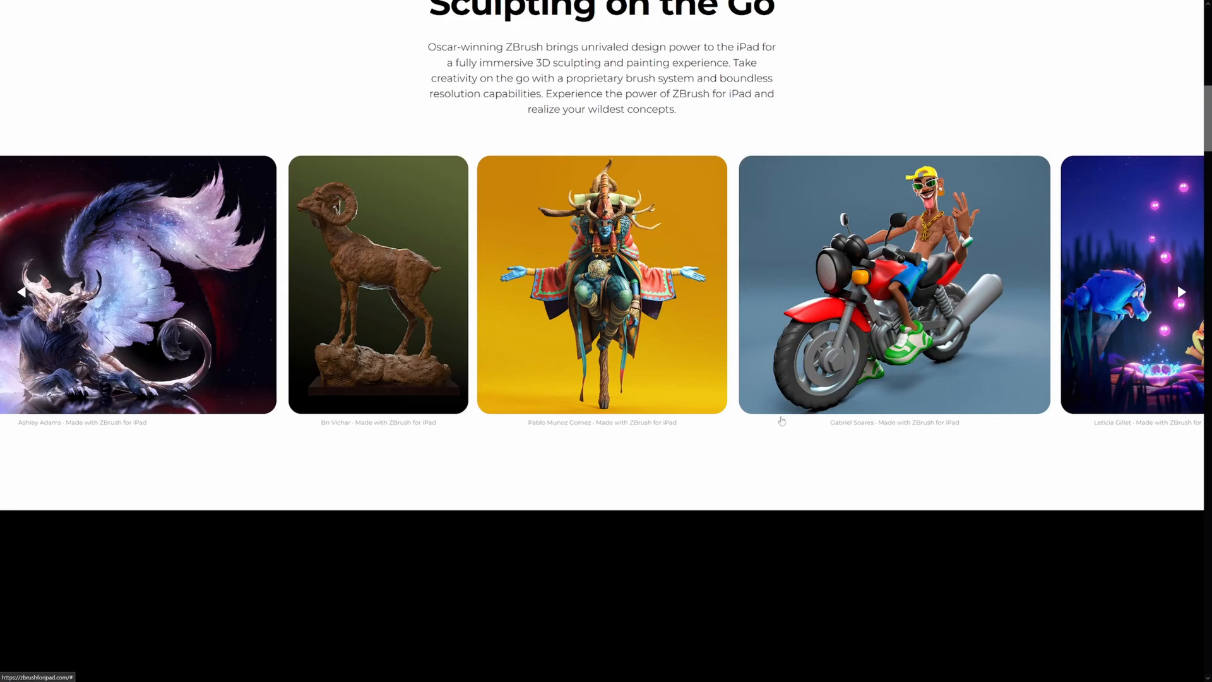
pyautogui.scroll(-3)
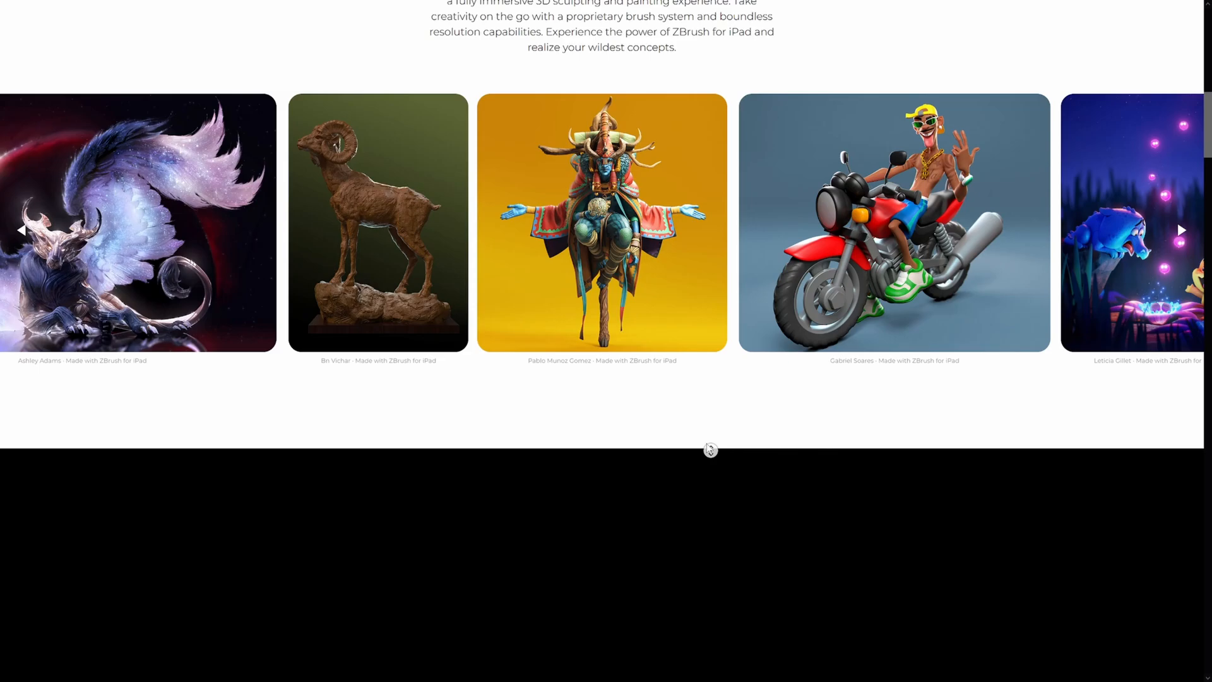
pyautogui.scroll(-3)
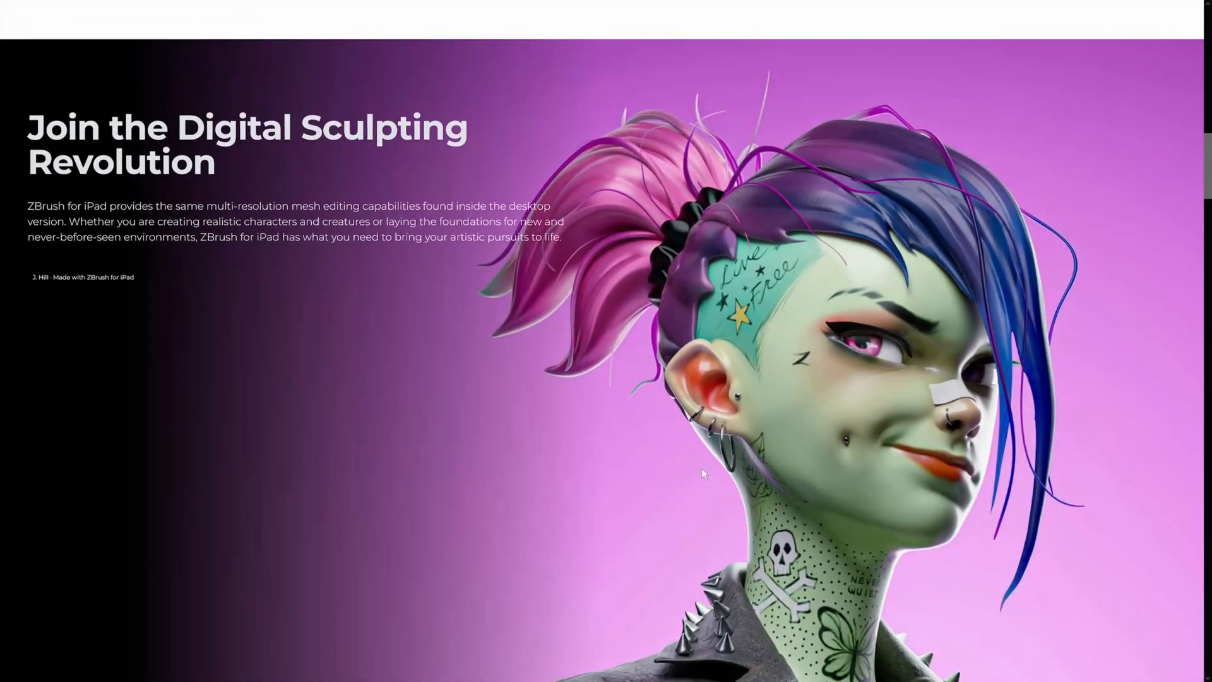
pyautogui.scroll(-3)
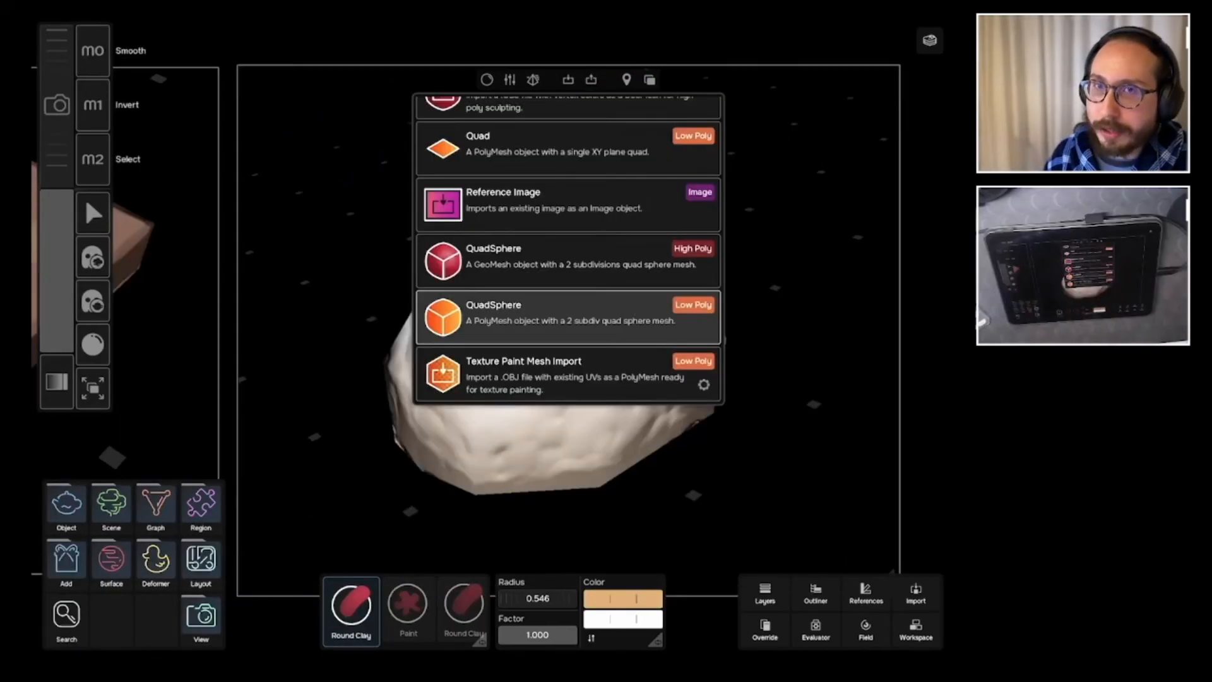
# - Scroll back up the landing page to the dark robotic character sculpt image
pyautogui.scroll(3)
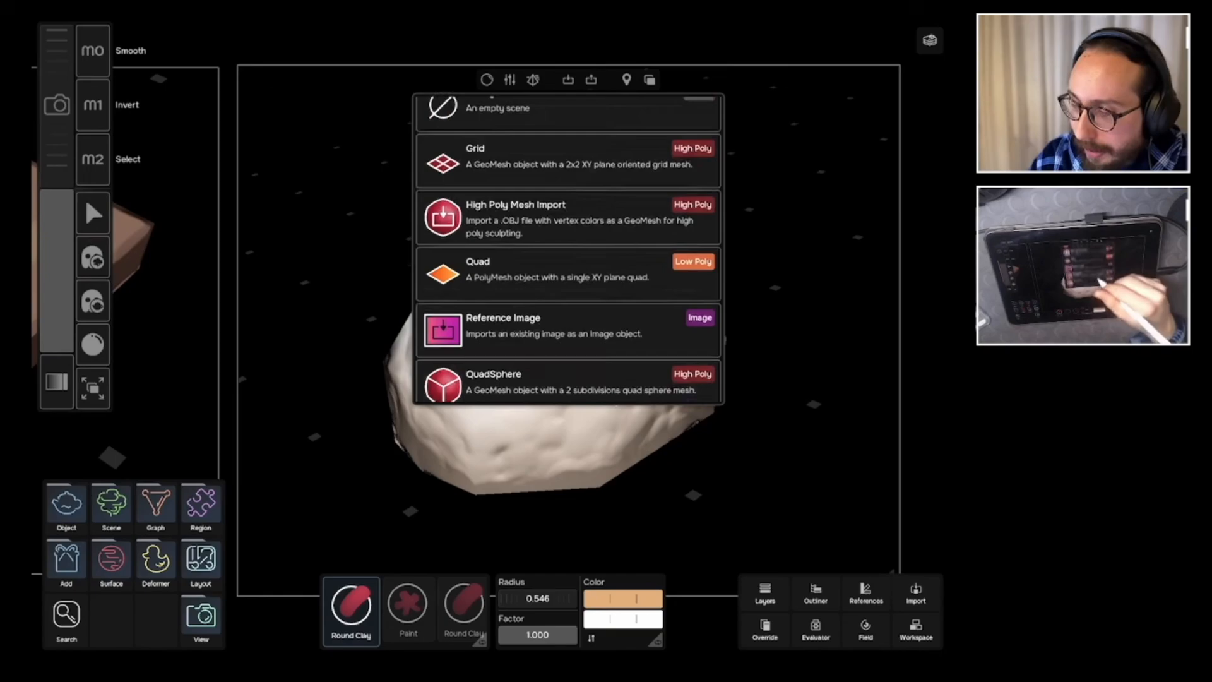
pyautogui.scroll(3)
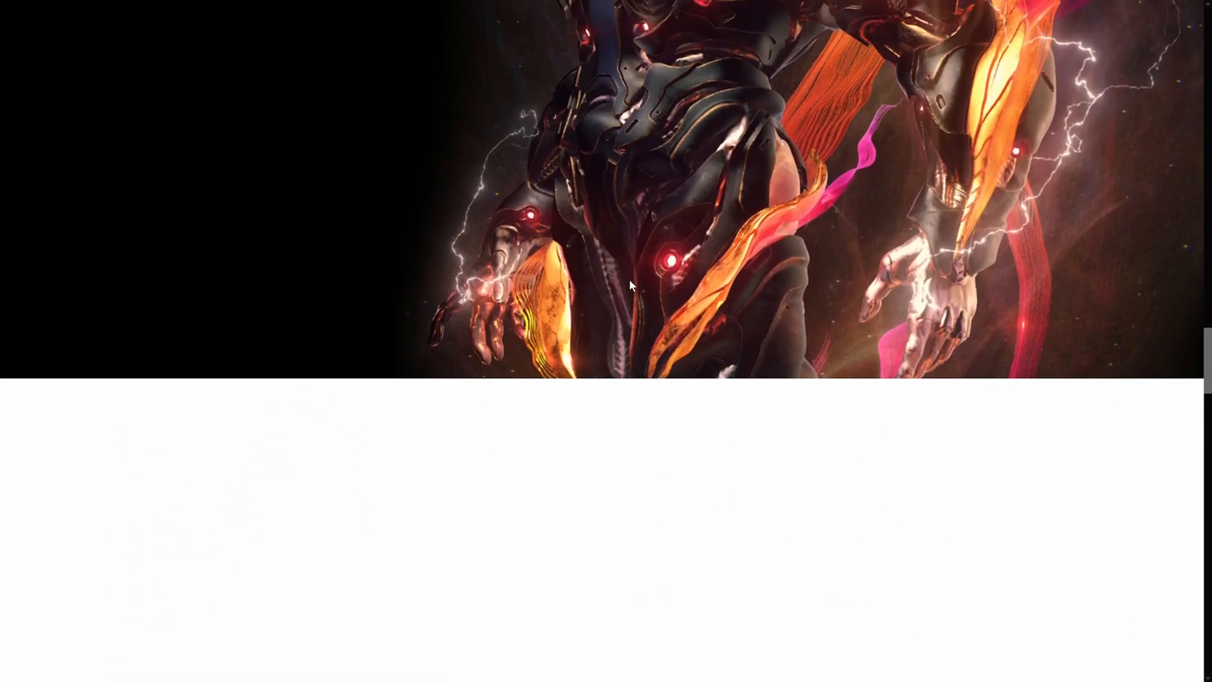
pyautogui.scroll(-3)
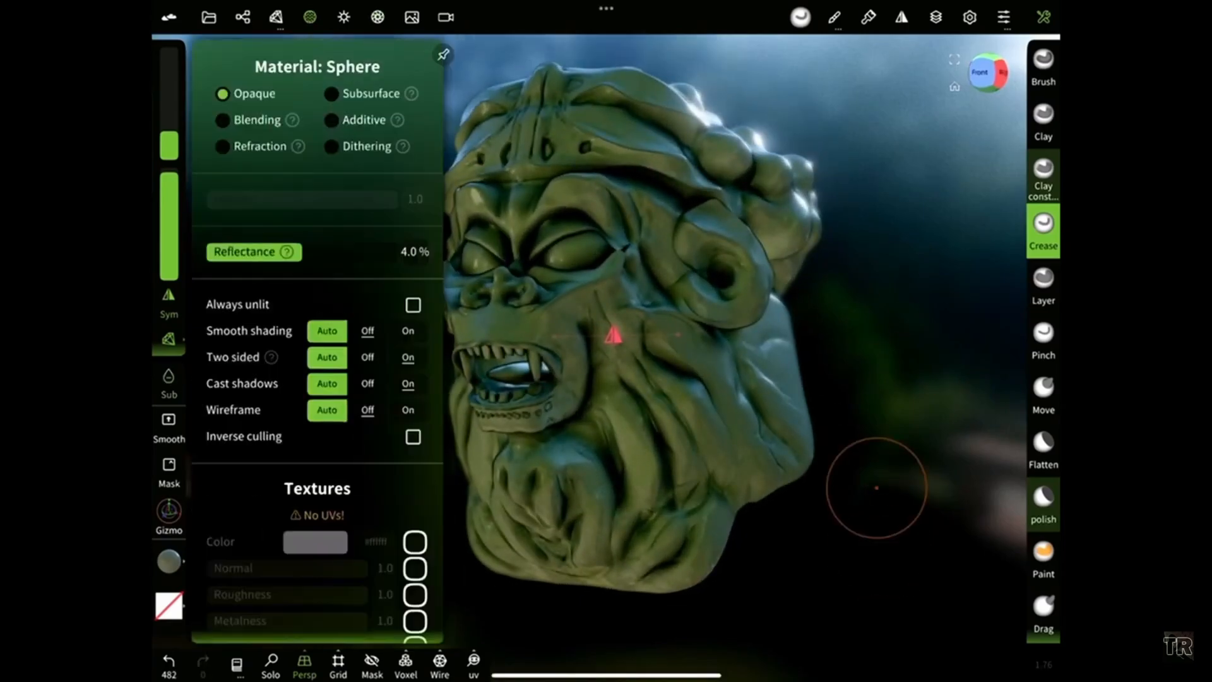
# - Switch the head's material to Subsurface and open its subsurface colour picker
pyautogui.click(331, 93)
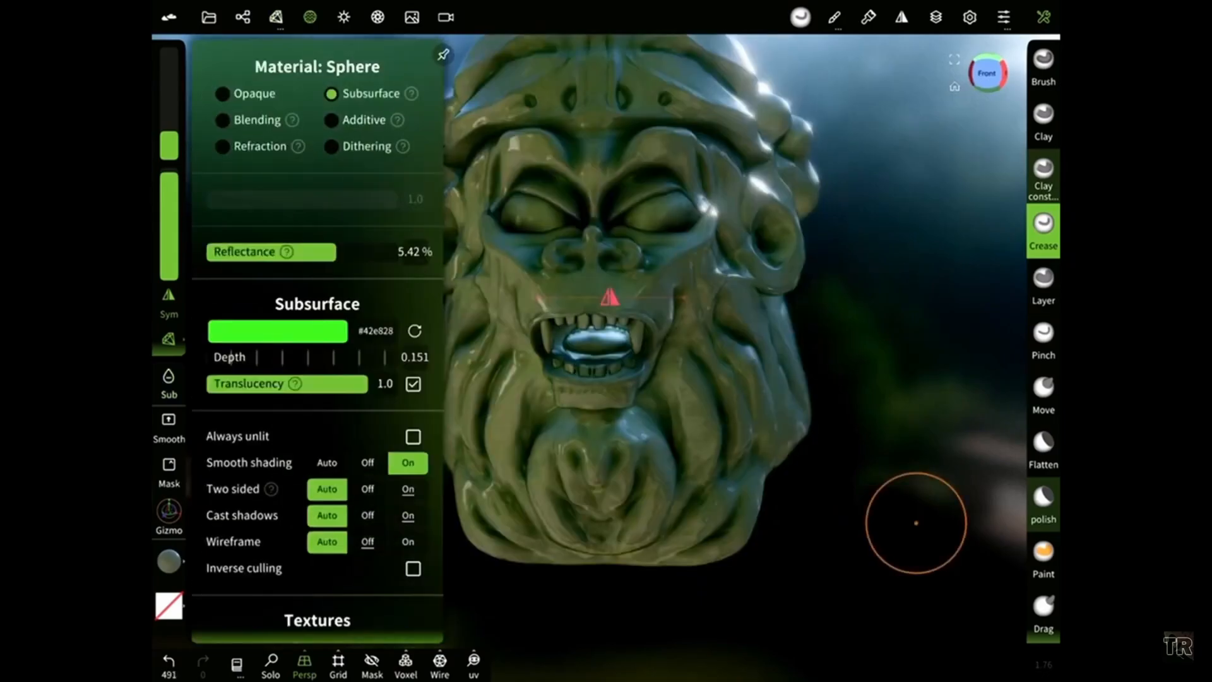
pyautogui.scroll(-3)
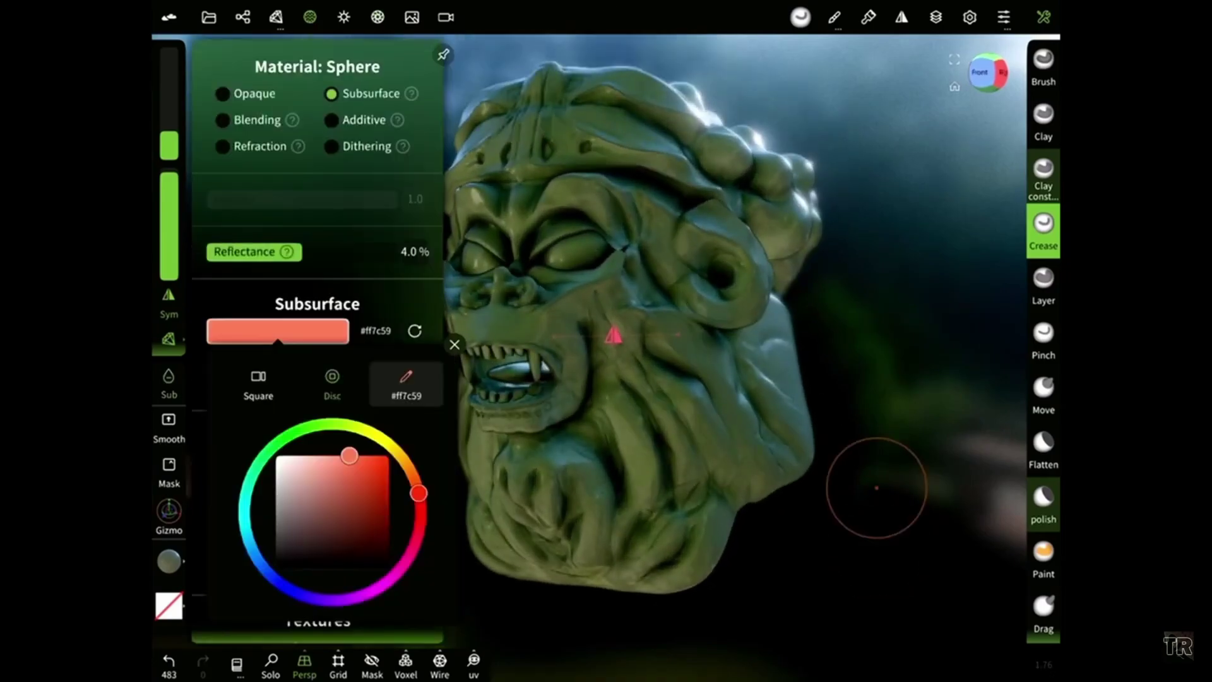
pyautogui.click(455, 344)
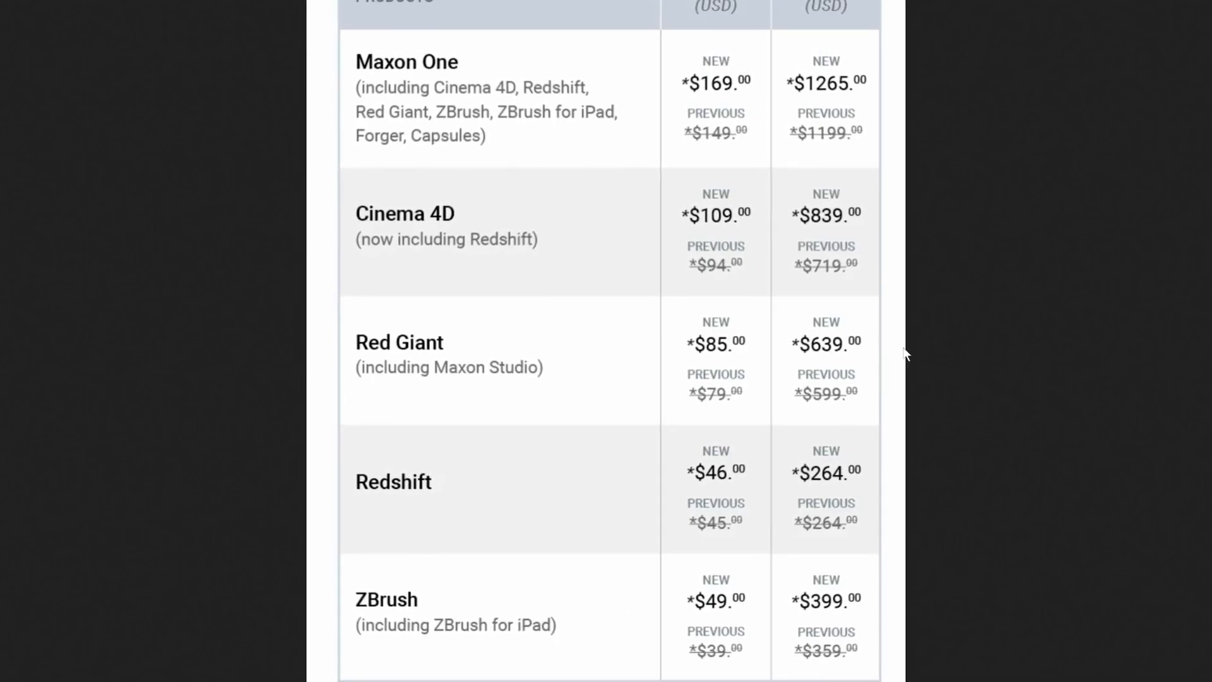
# - Scroll the Reddit image until the full price table and excluding-tax footnote are visible
pyautogui.scroll(3)
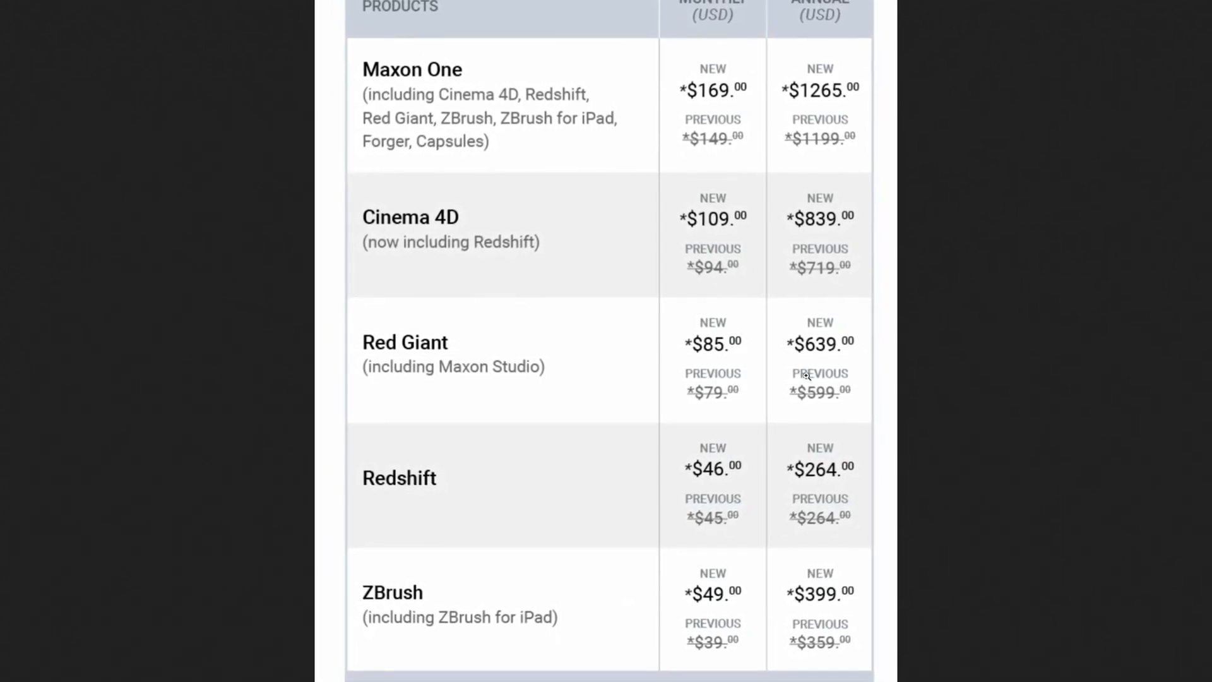
pyautogui.scroll(3)
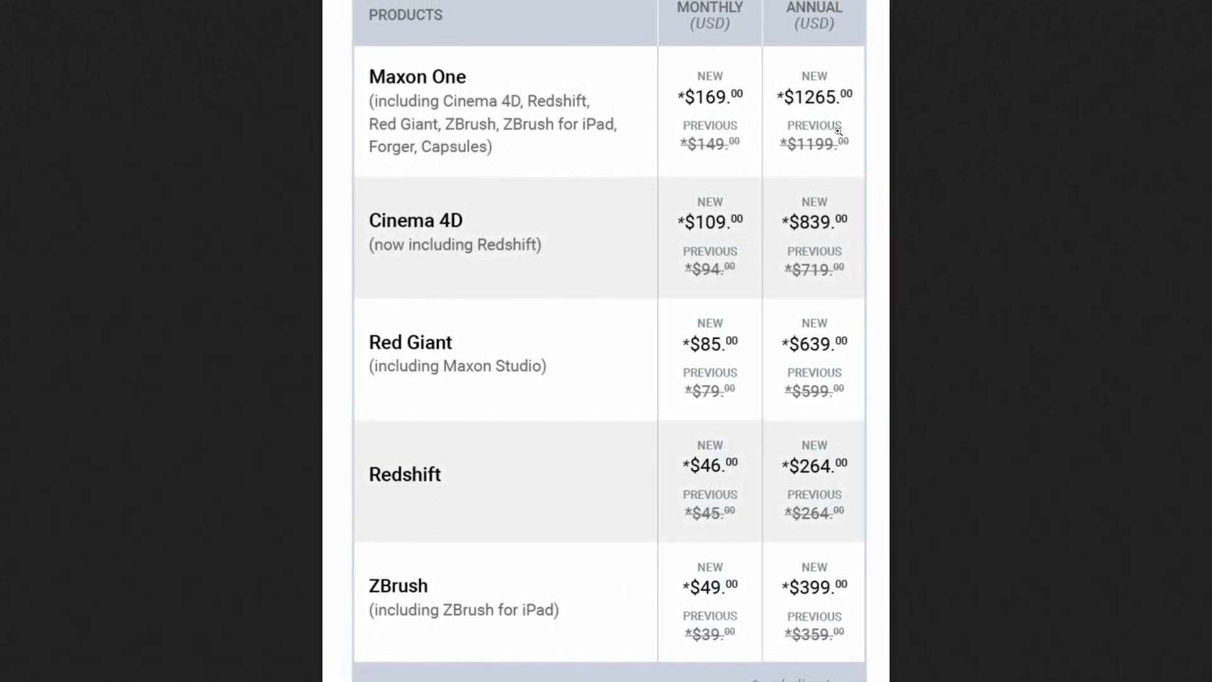
pyautogui.scroll(-3)
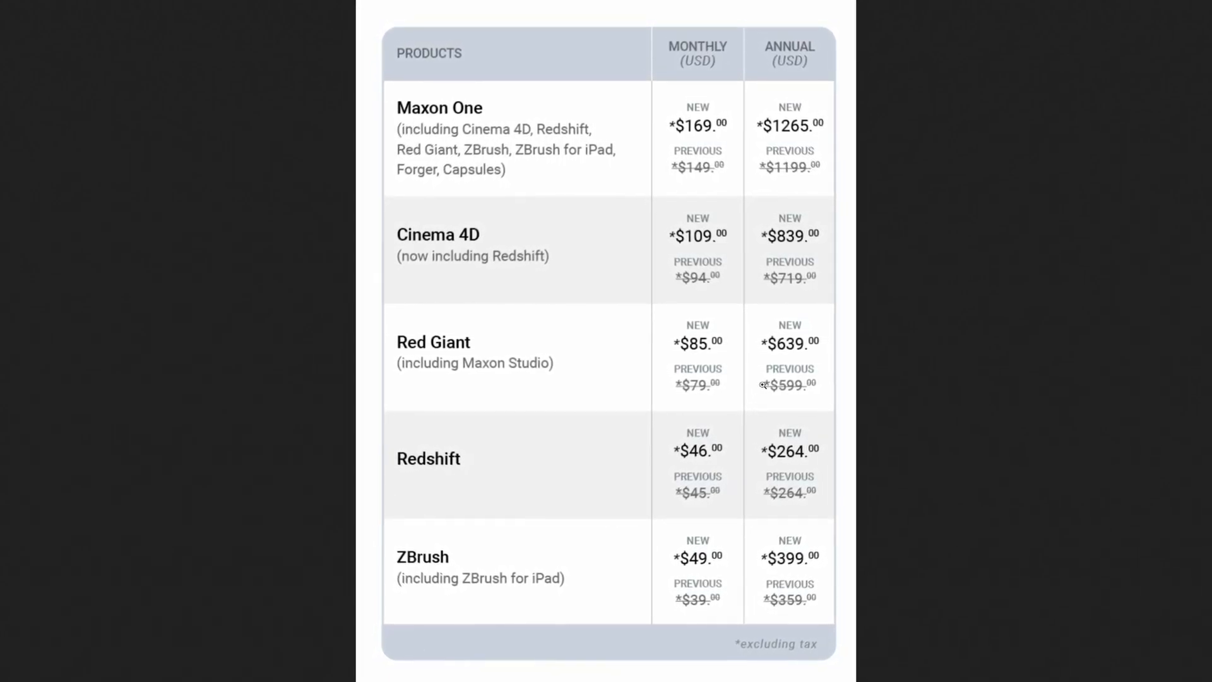
pyautogui.scroll(3)
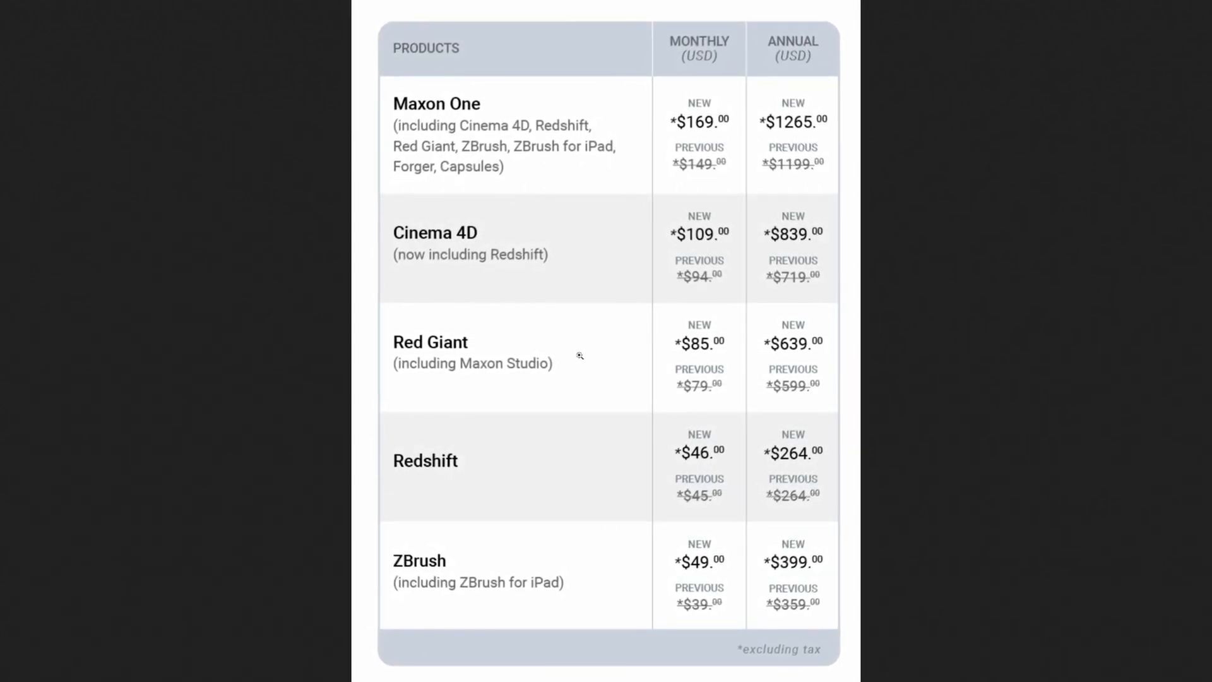